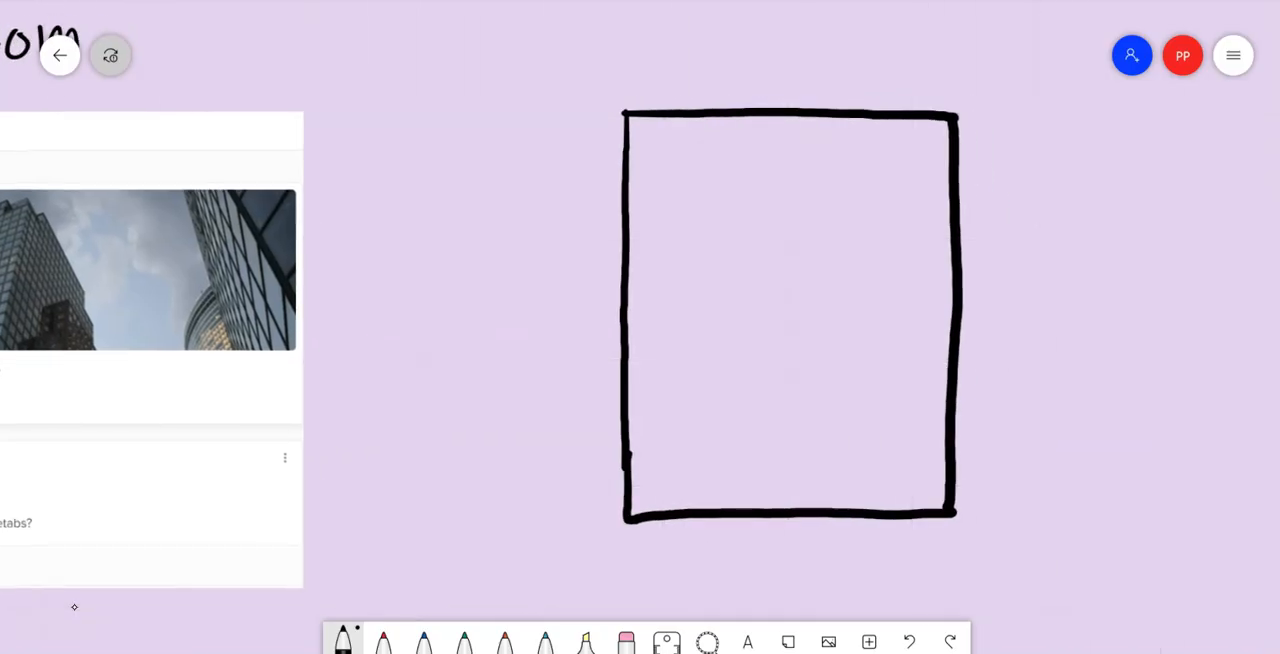
- Sketch corner columns and a middle beam splitting the panel, then cross S1 out in red
drag(600, 104, 656, 120)
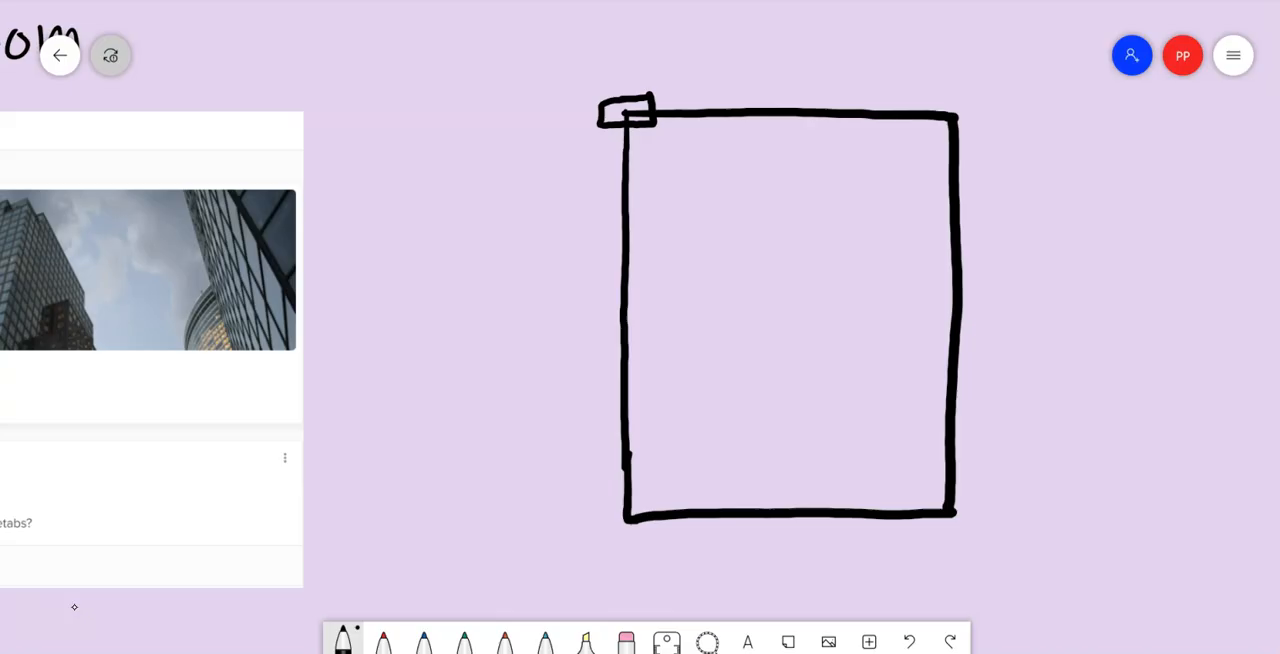
drag(924, 110, 976, 116)
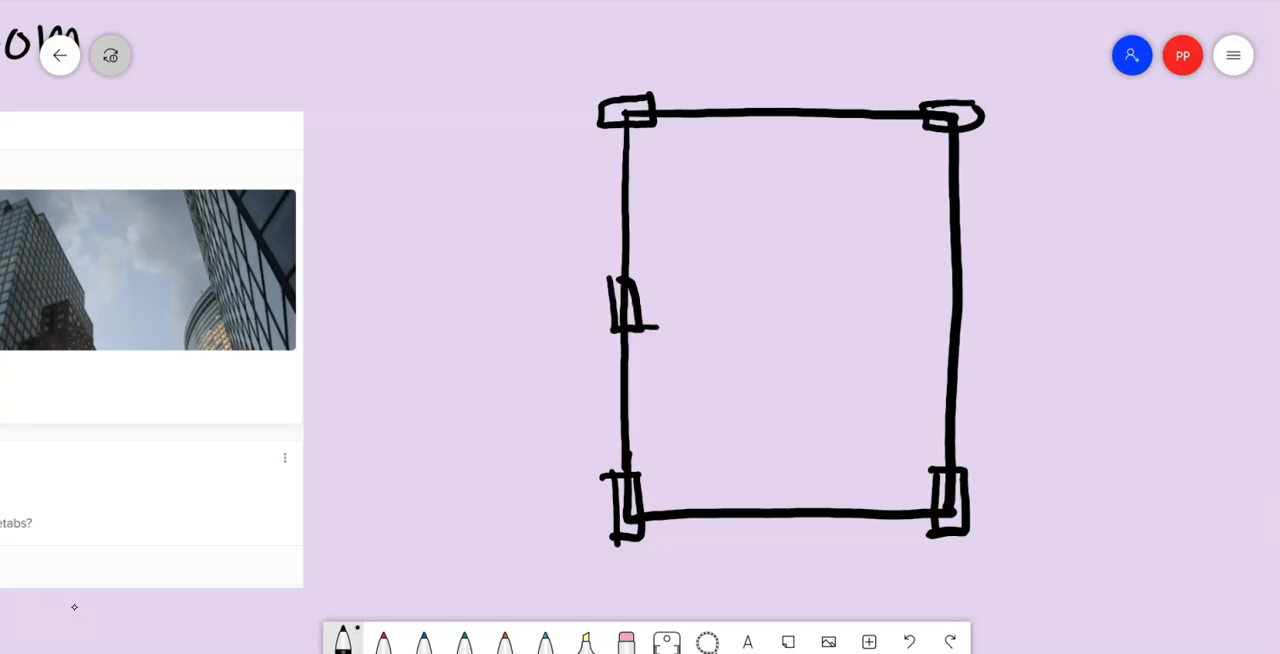
drag(650, 316, 916, 316)
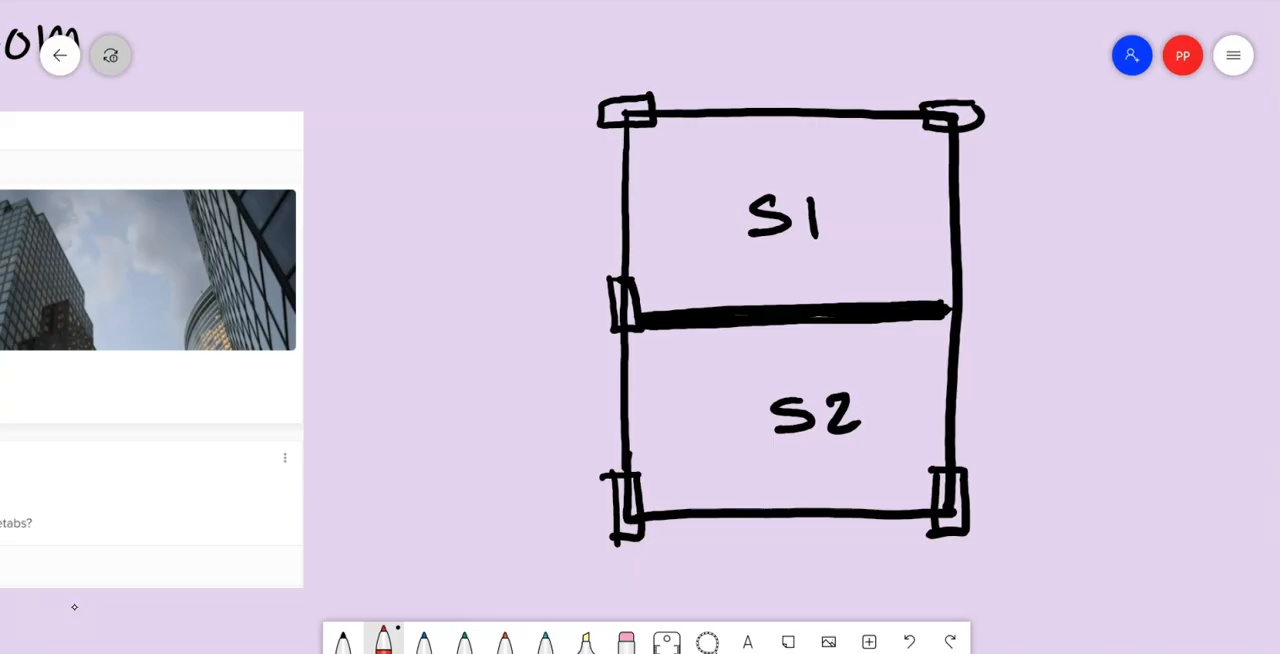
drag(840, 190, 900, 240)
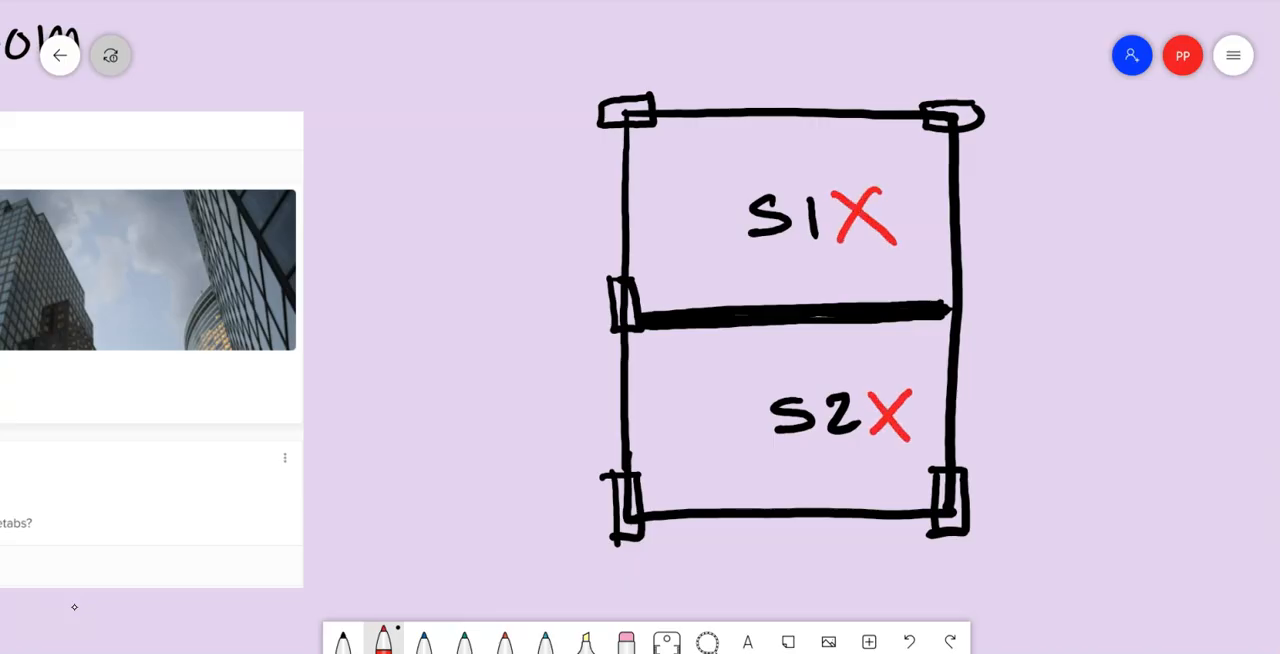
- Tidy strokes with the eraser and write a span of 3 beside the upper slab half
click(622, 640)
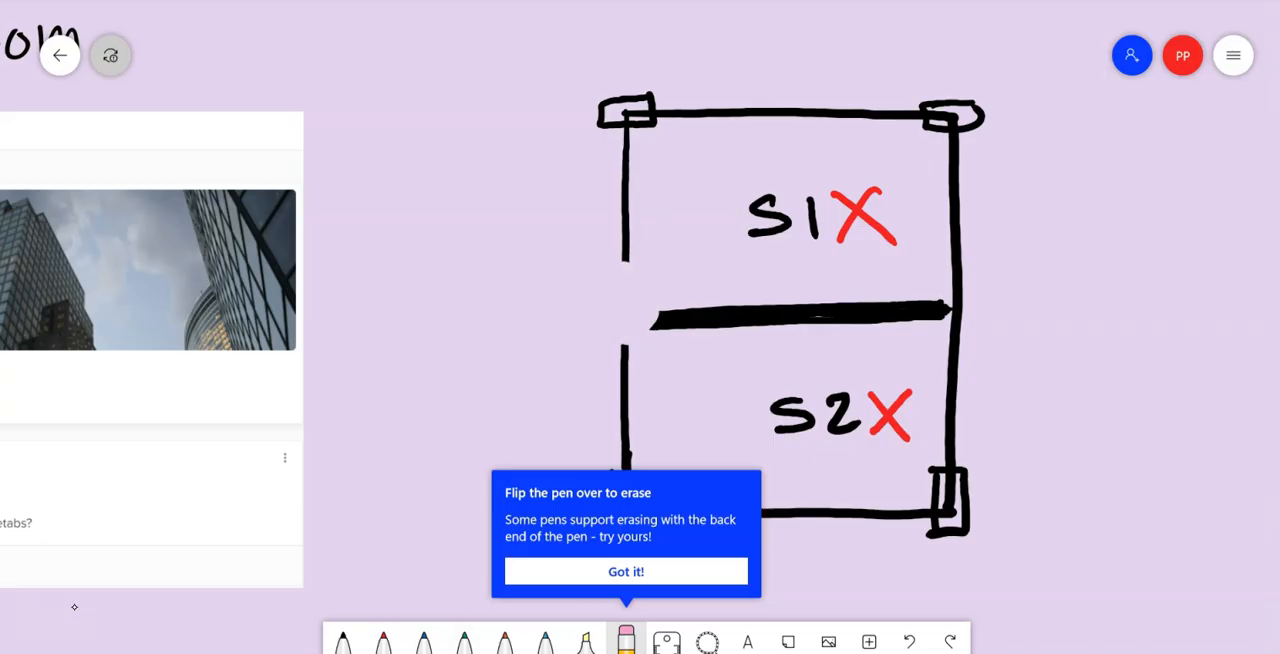
click(624, 572)
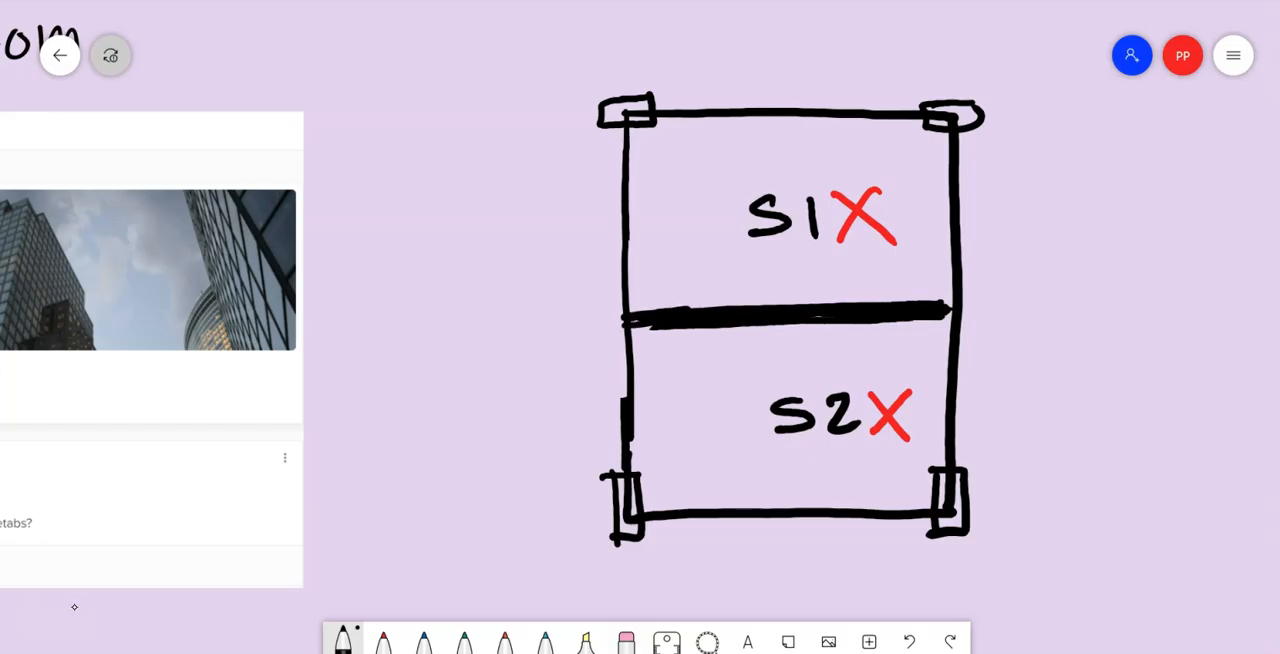
drag(950, 310, 1036, 264)
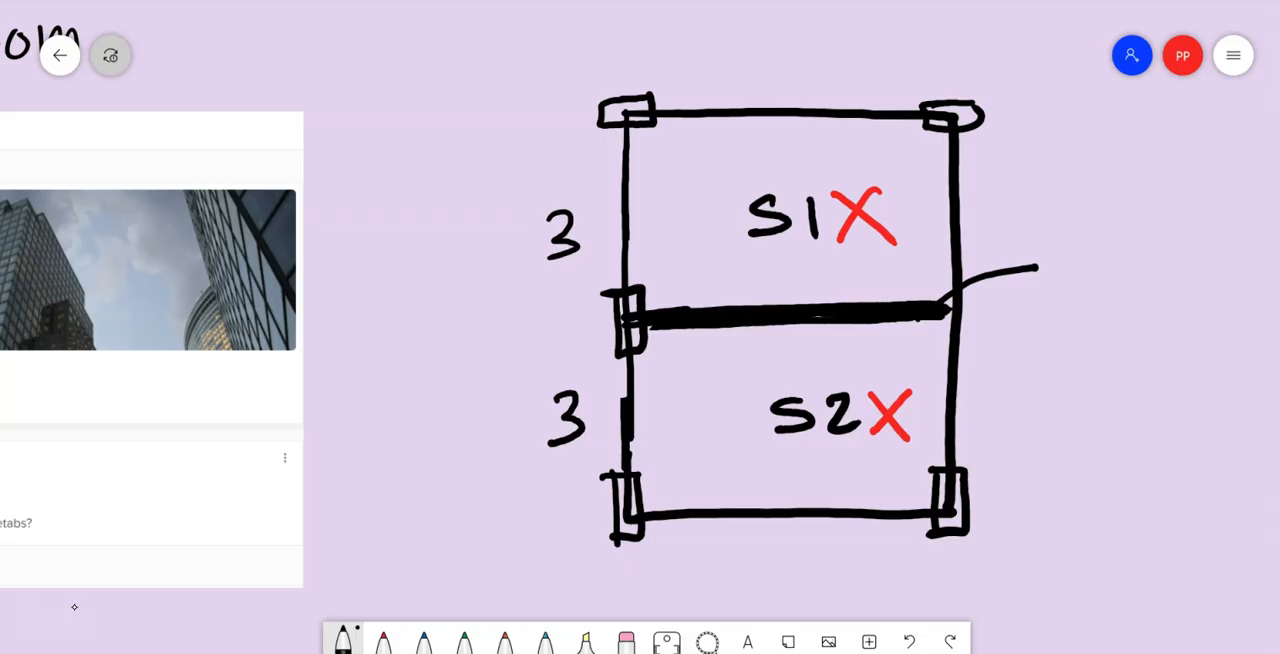
mouse_move(424, 194)
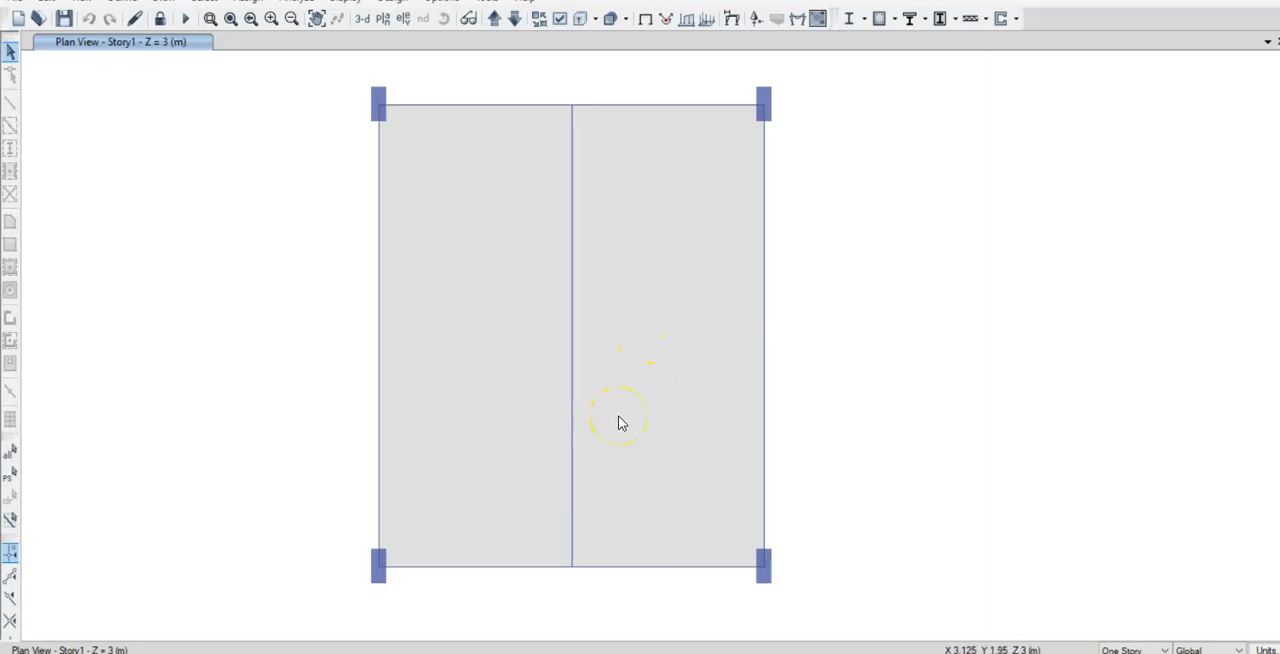
mouse_move(576, 364)
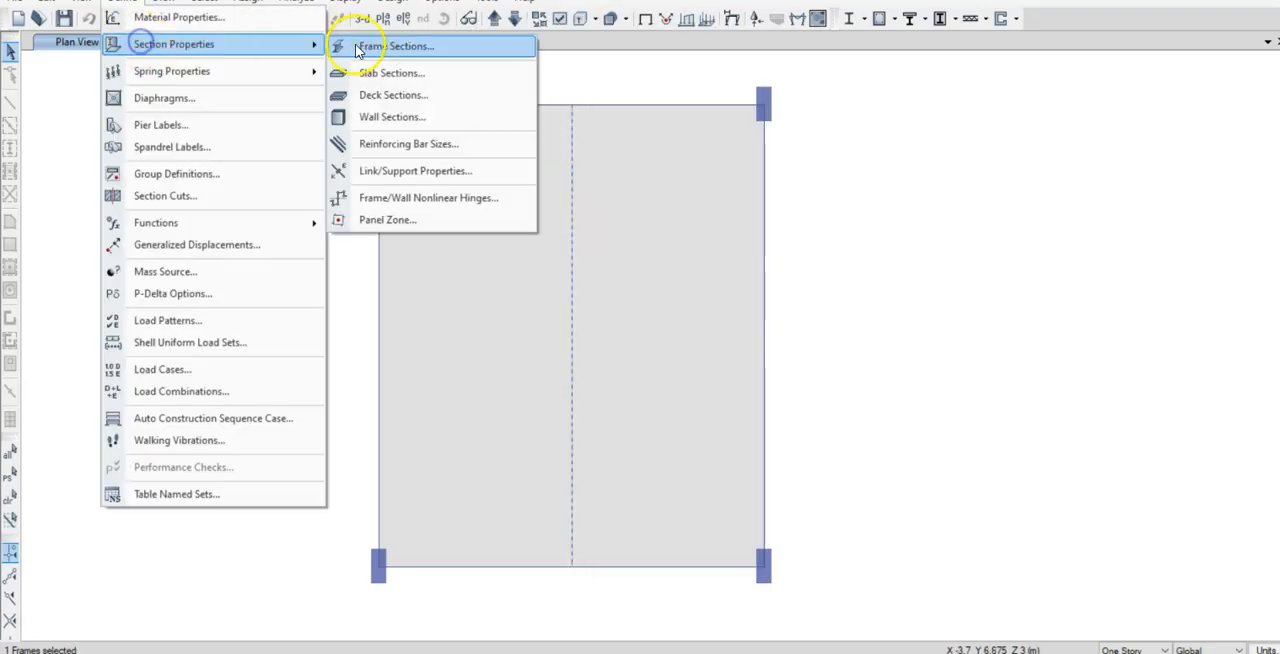
click(402, 46)
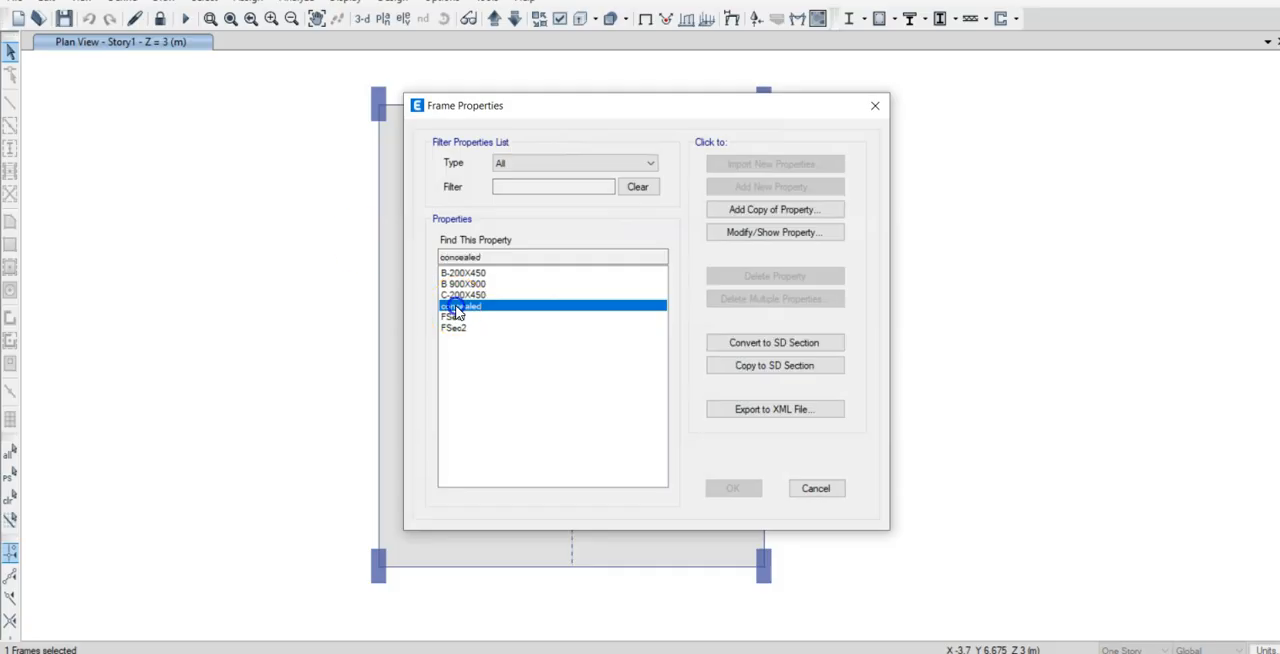
click(748, 232)
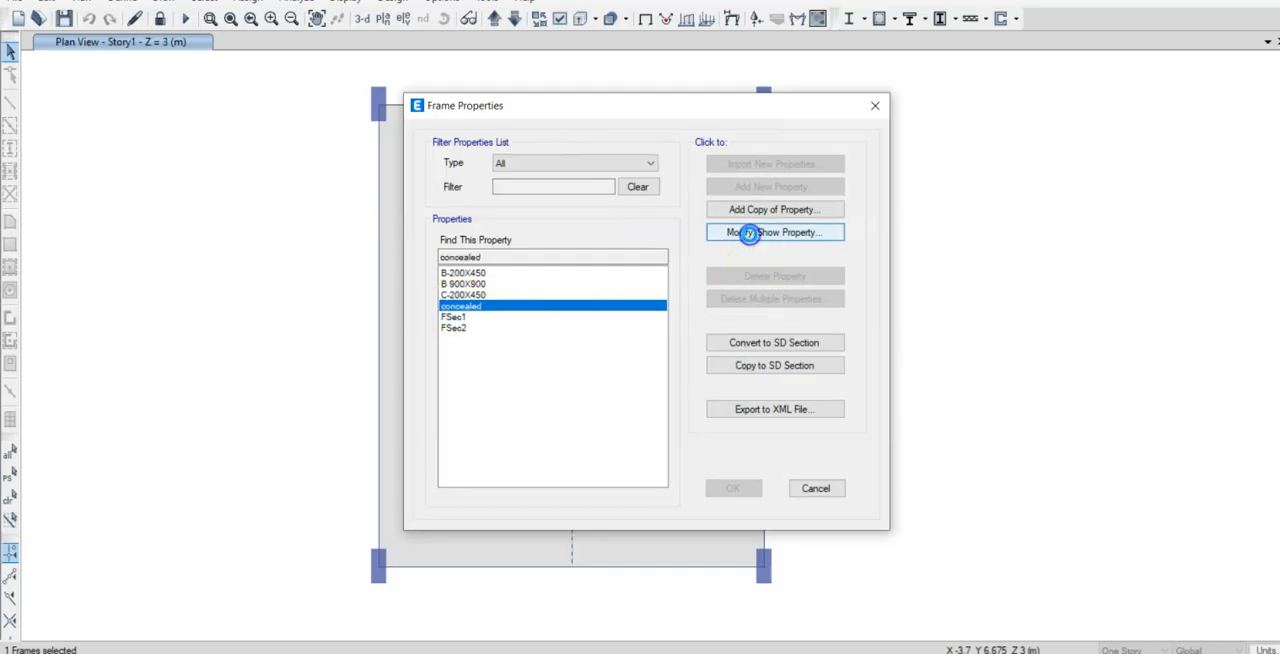
click(774, 232)
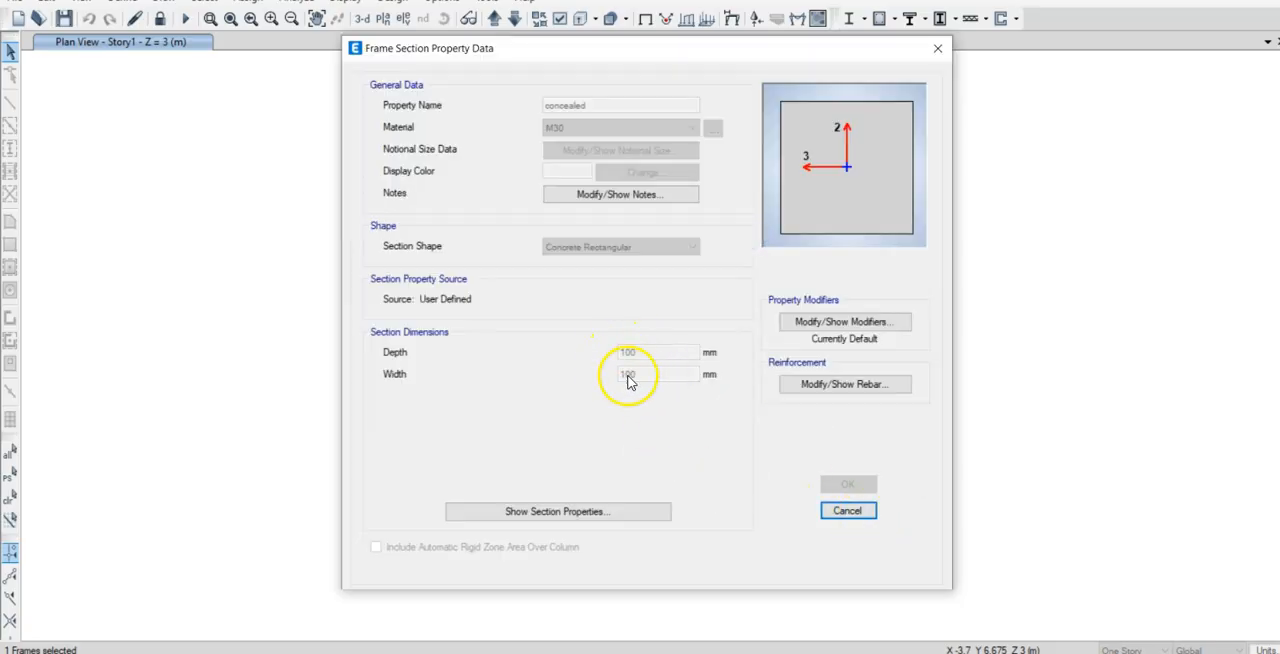
click(848, 510)
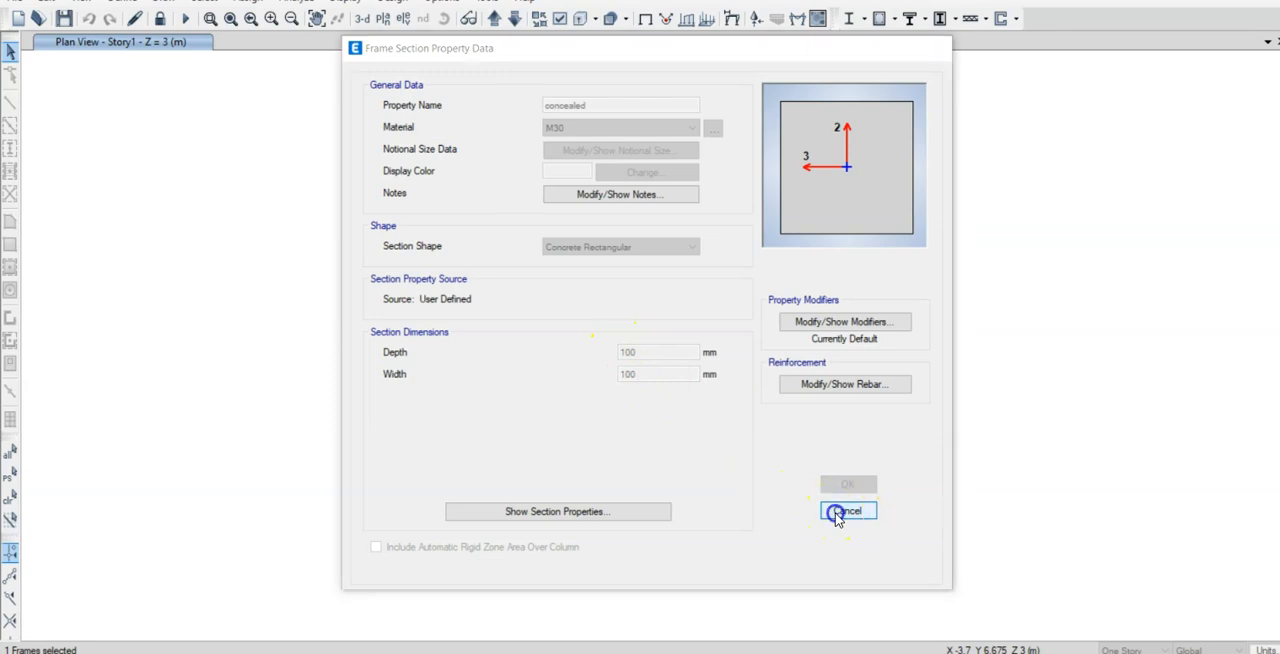
click(844, 508)
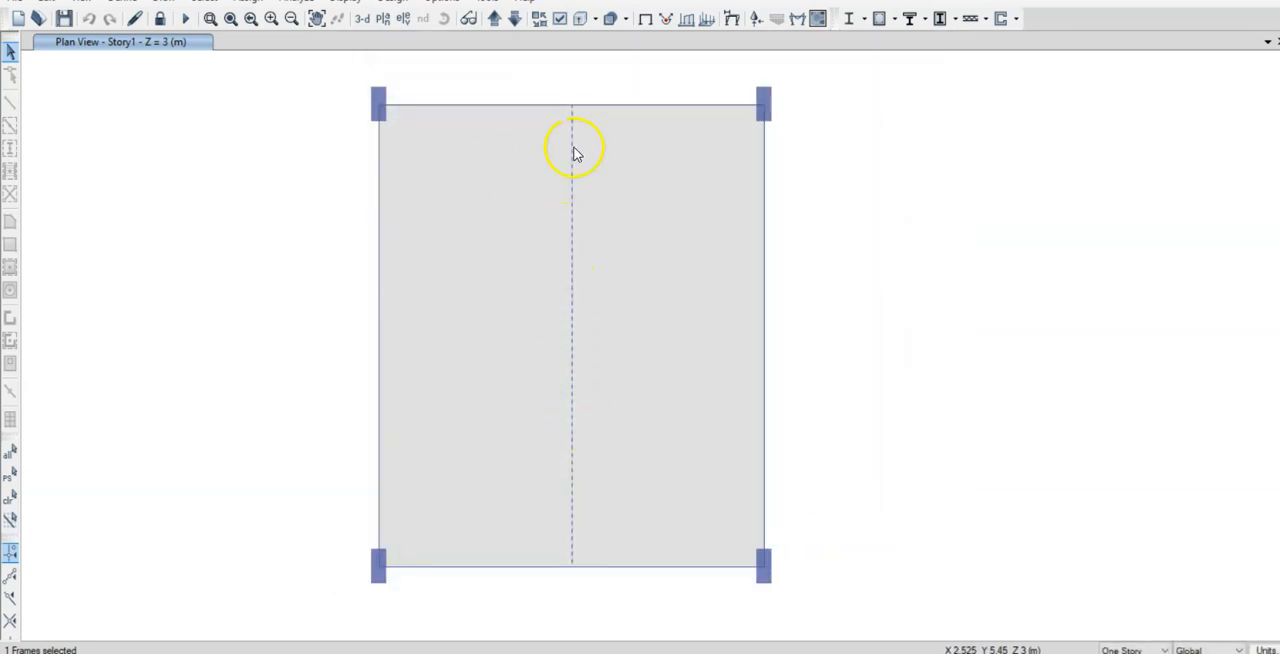
mouse_move(584, 536)
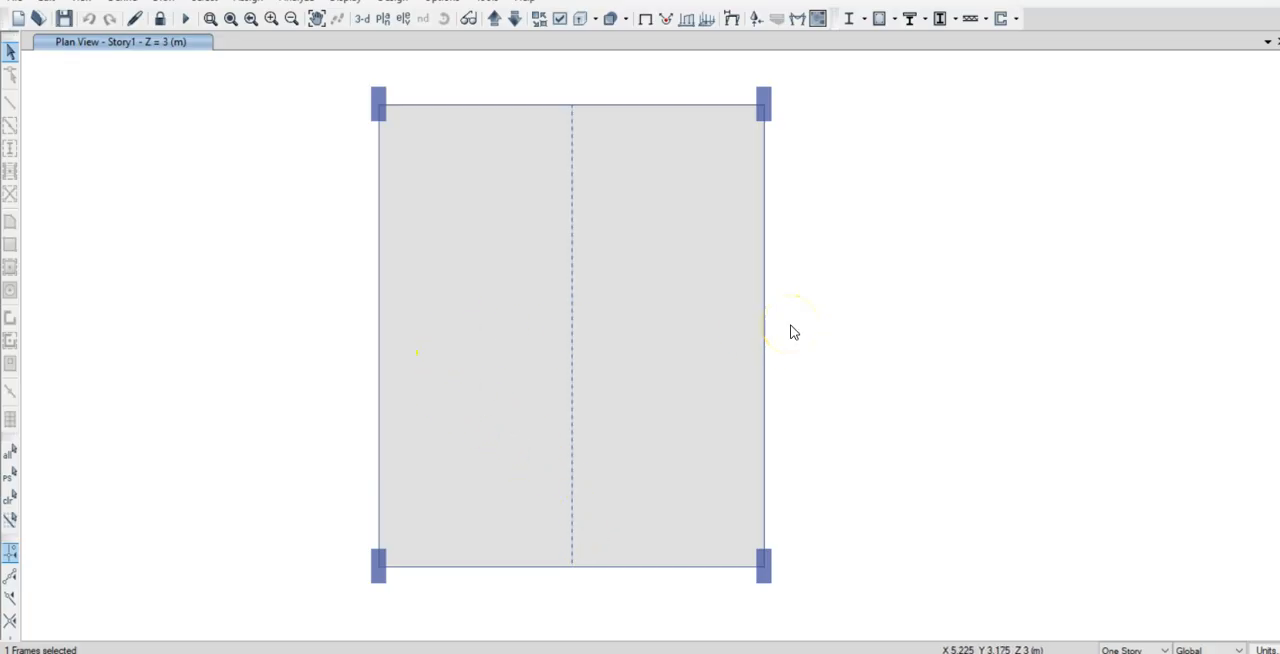
mouse_move(716, 308)
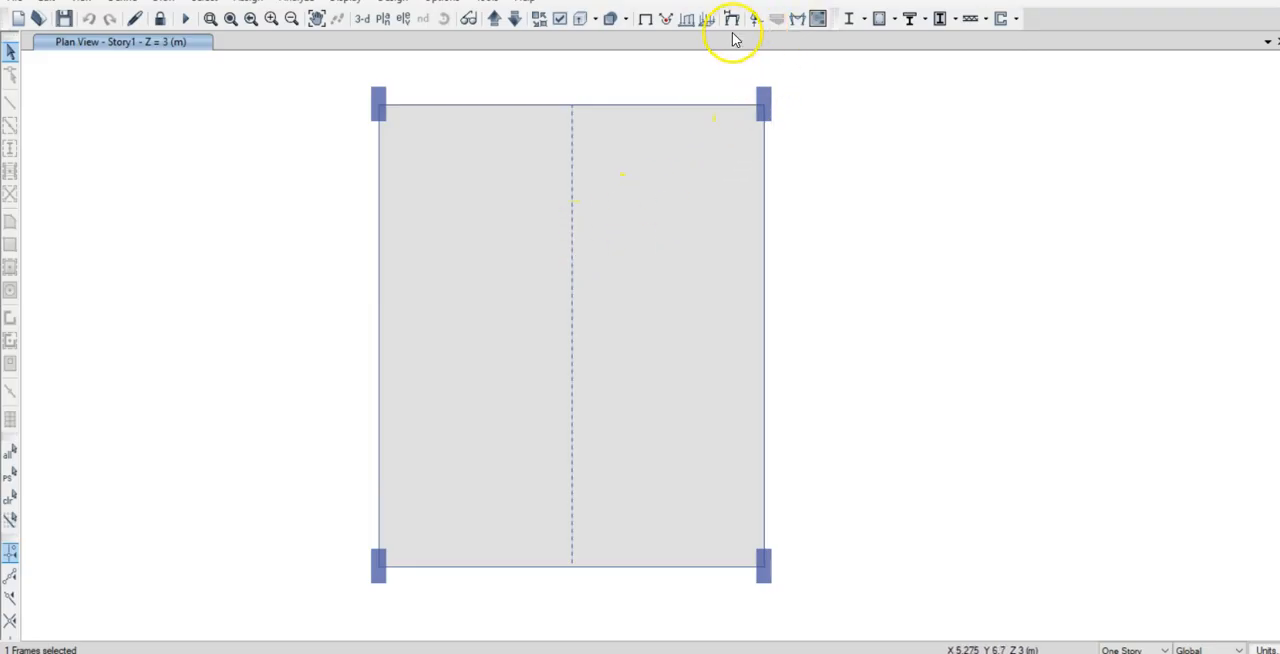
- Display Moment 3-3 diagrams for combo DConS2 on the frames and view them in 3D
click(716, 20)
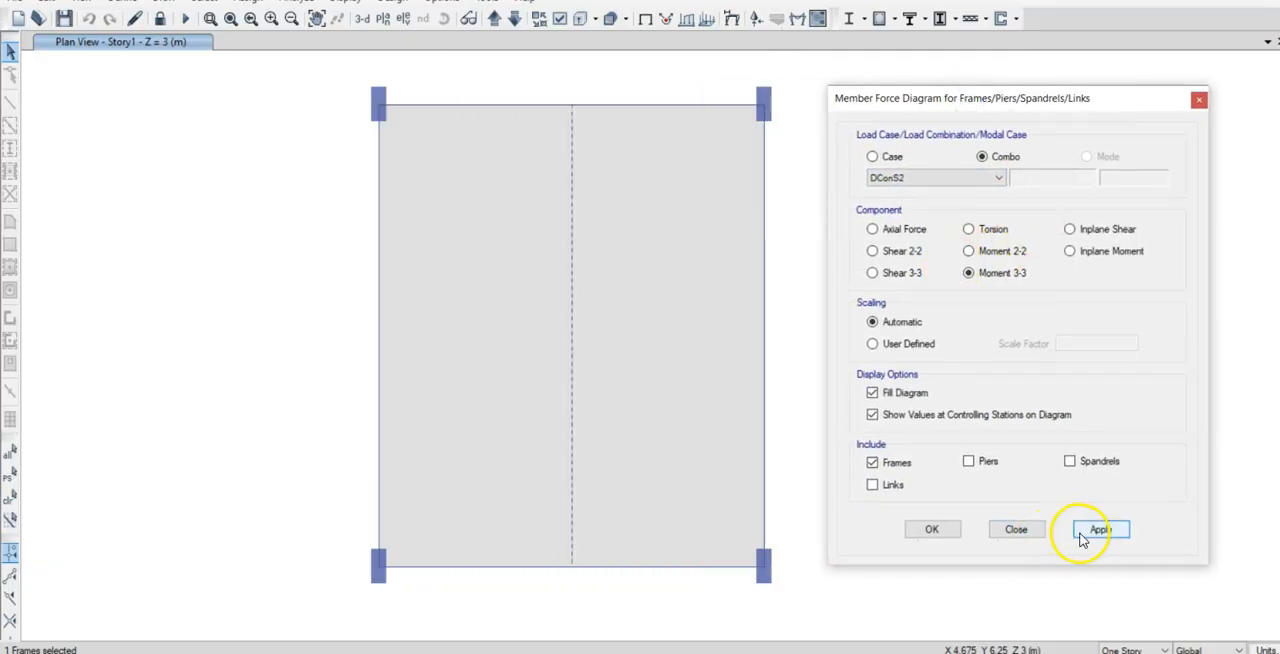
click(1108, 528)
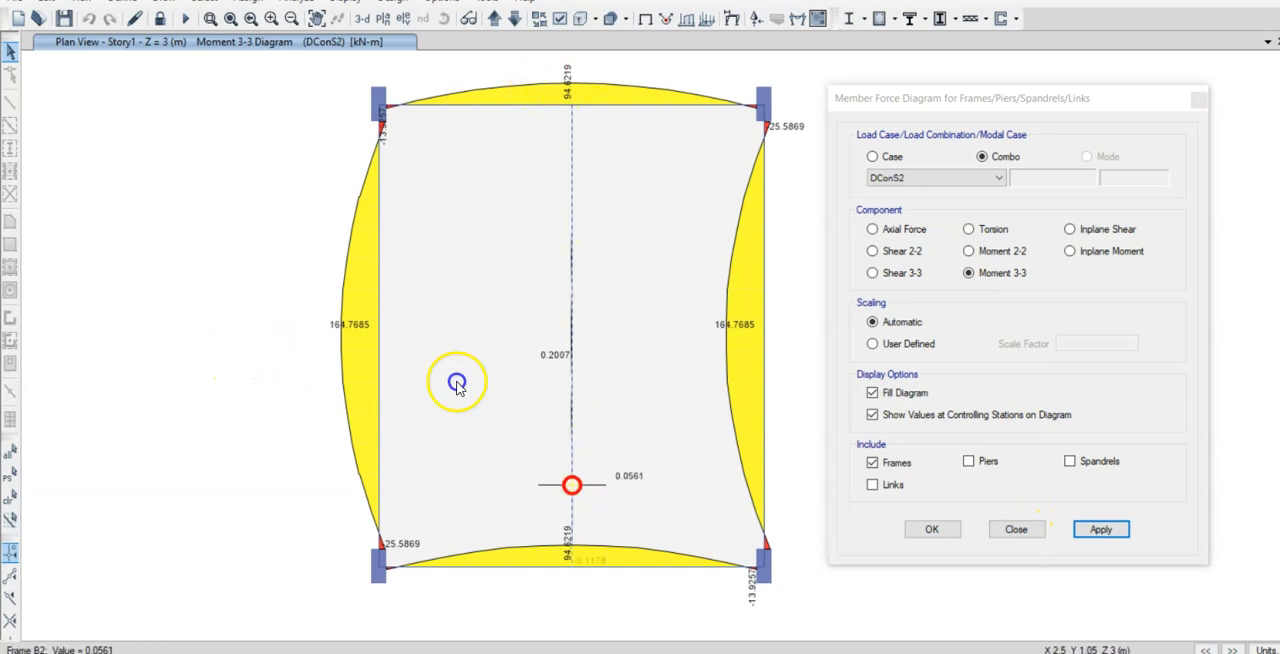
mouse_move(590, 378)
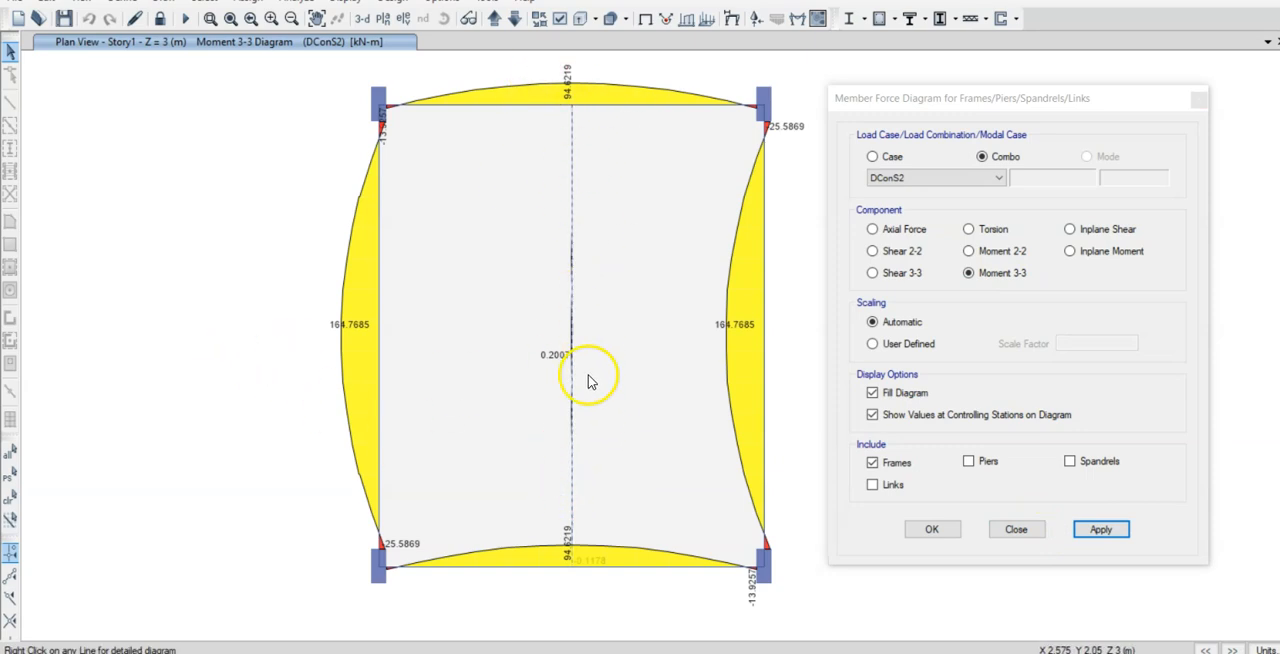
mouse_move(400, 472)
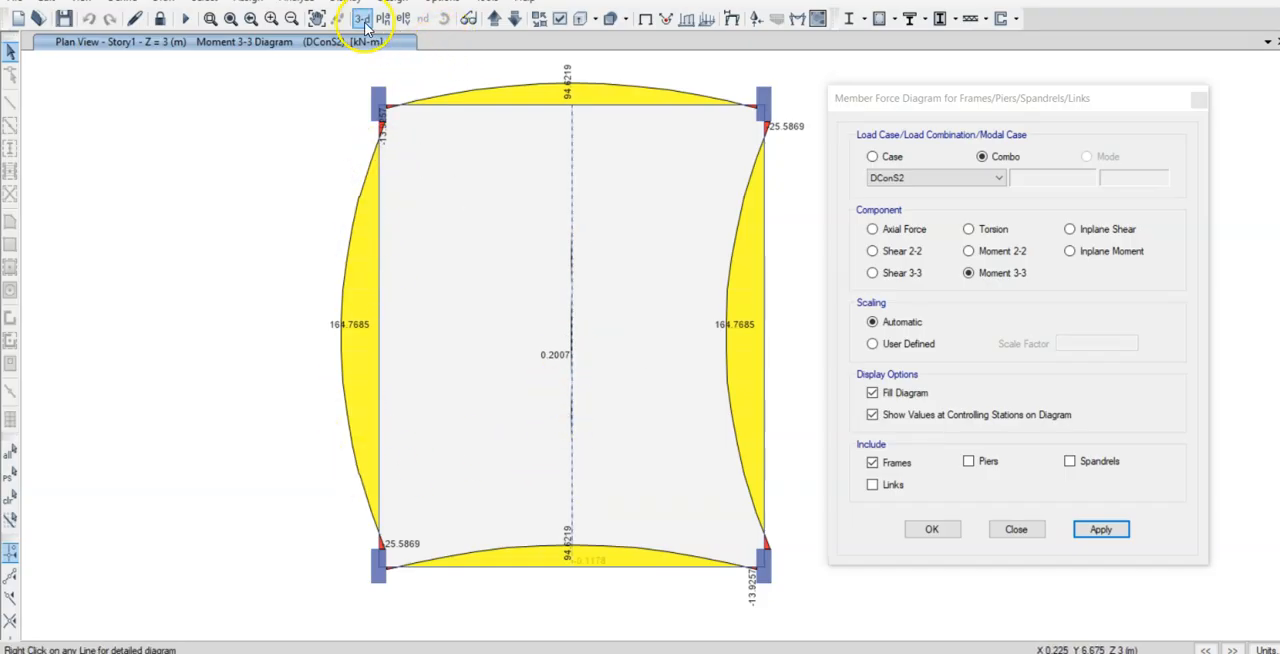
click(358, 20)
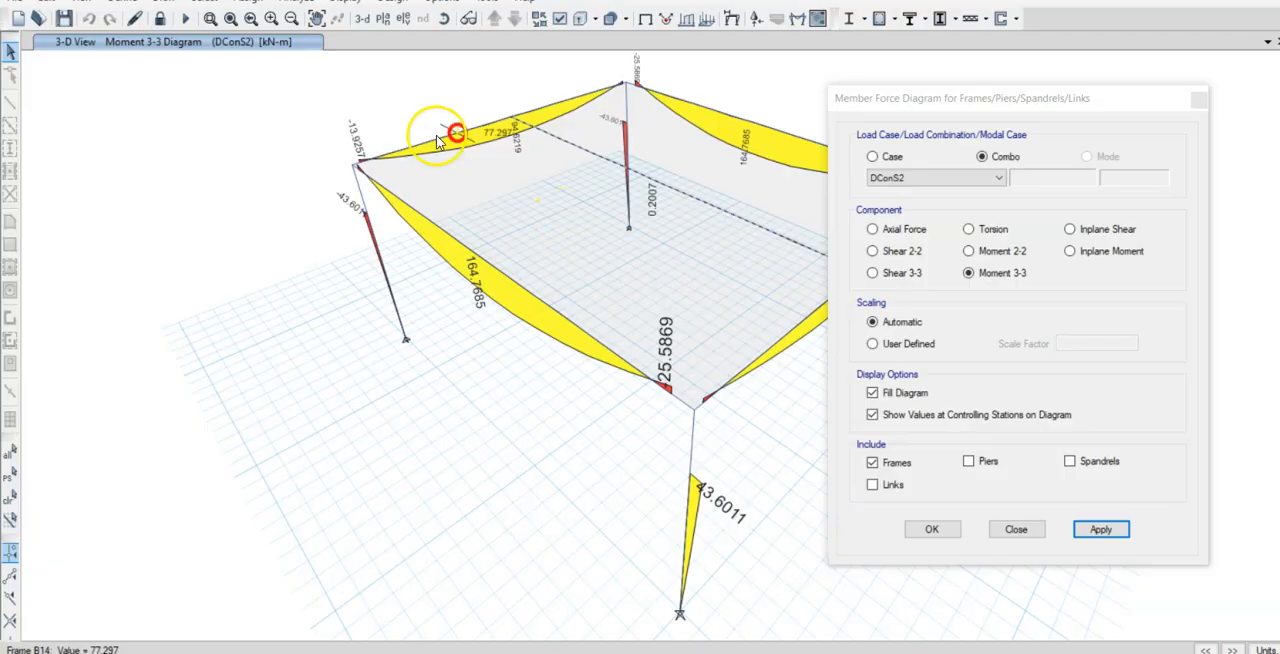
click(388, 20)
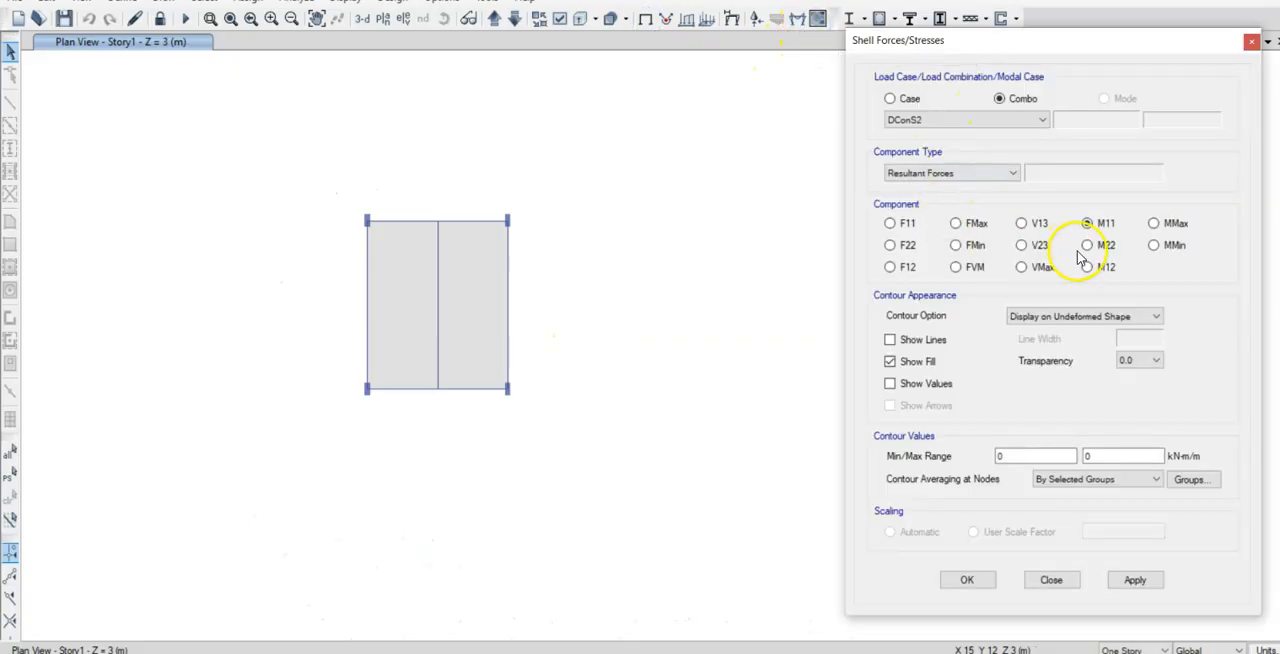
- Apply the M11 resultant moment contour for DCon52 to the Story1 plan, then return to the whiteboard
click(1130, 580)
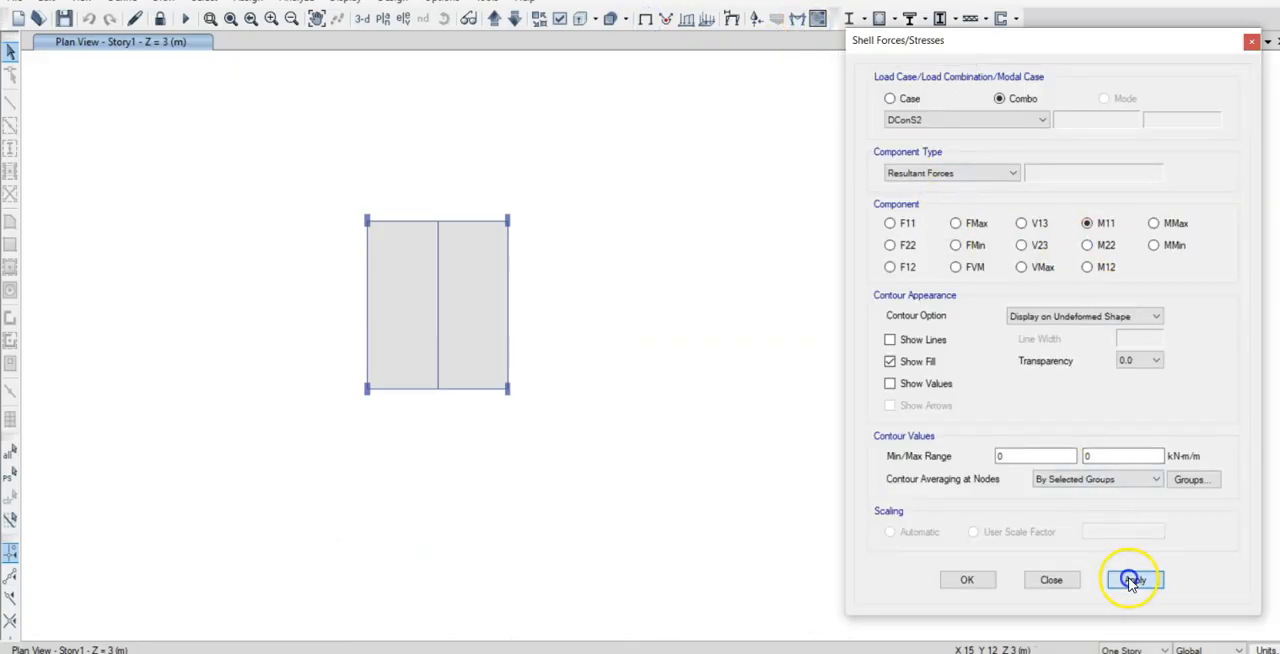
click(1140, 580)
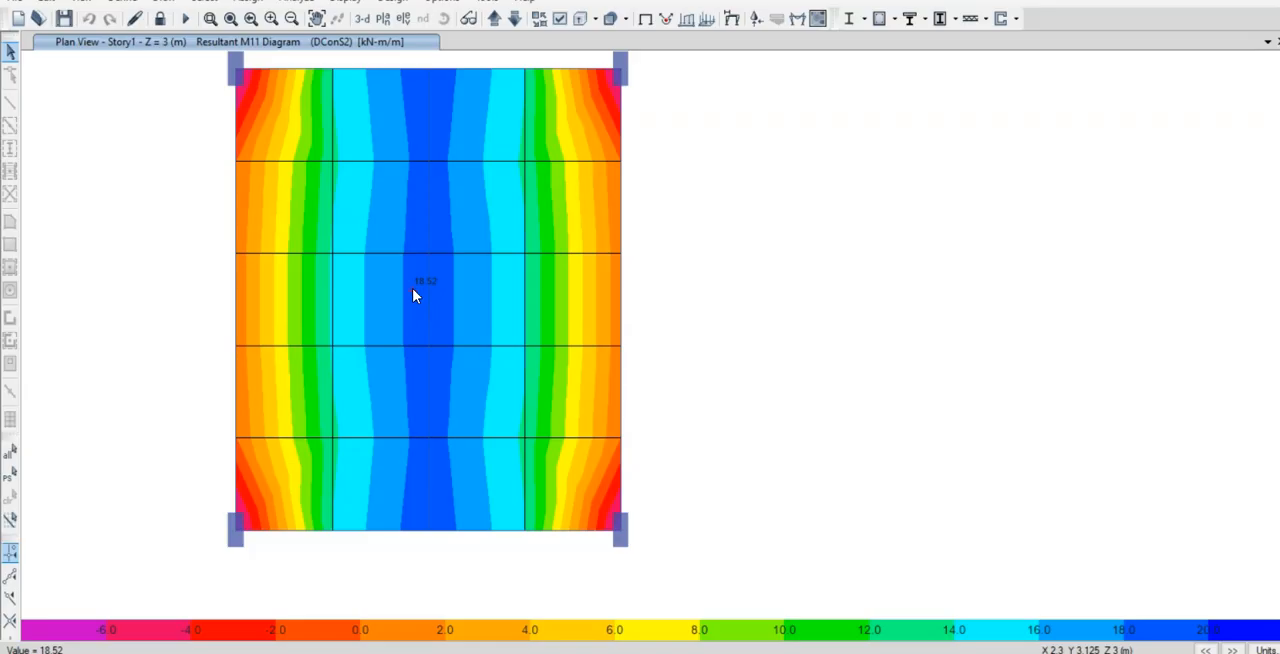
mouse_move(416, 296)
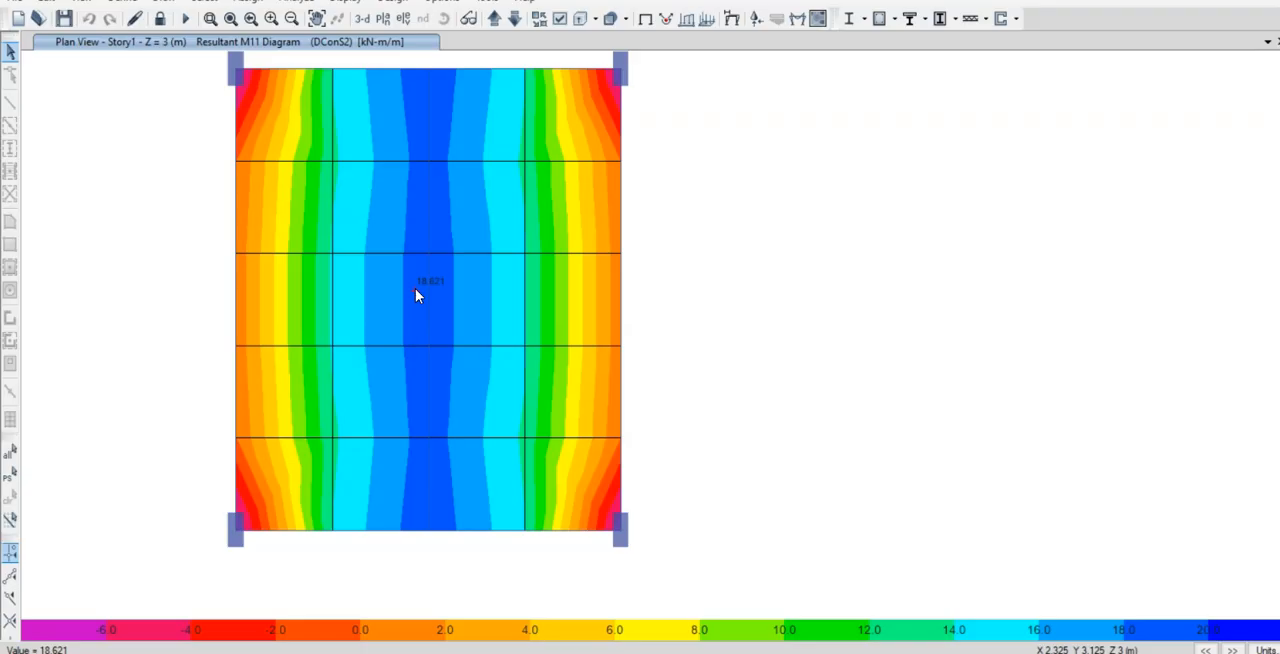
mouse_move(404, 296)
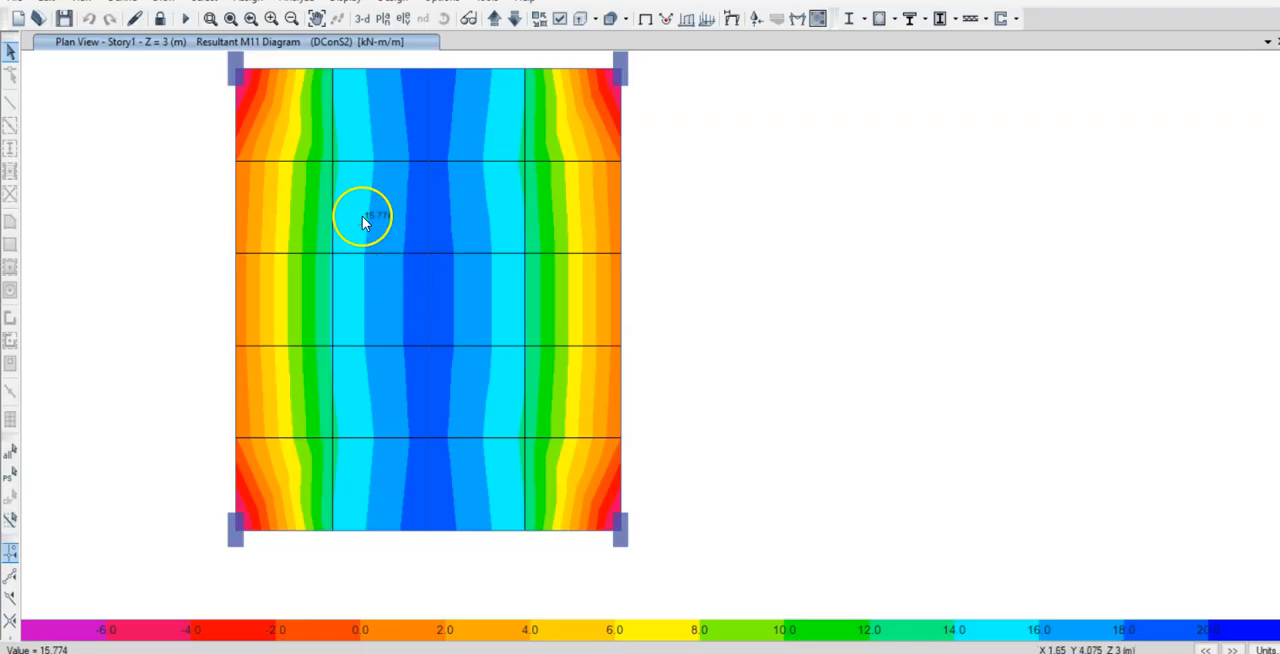
mouse_move(540, 516)
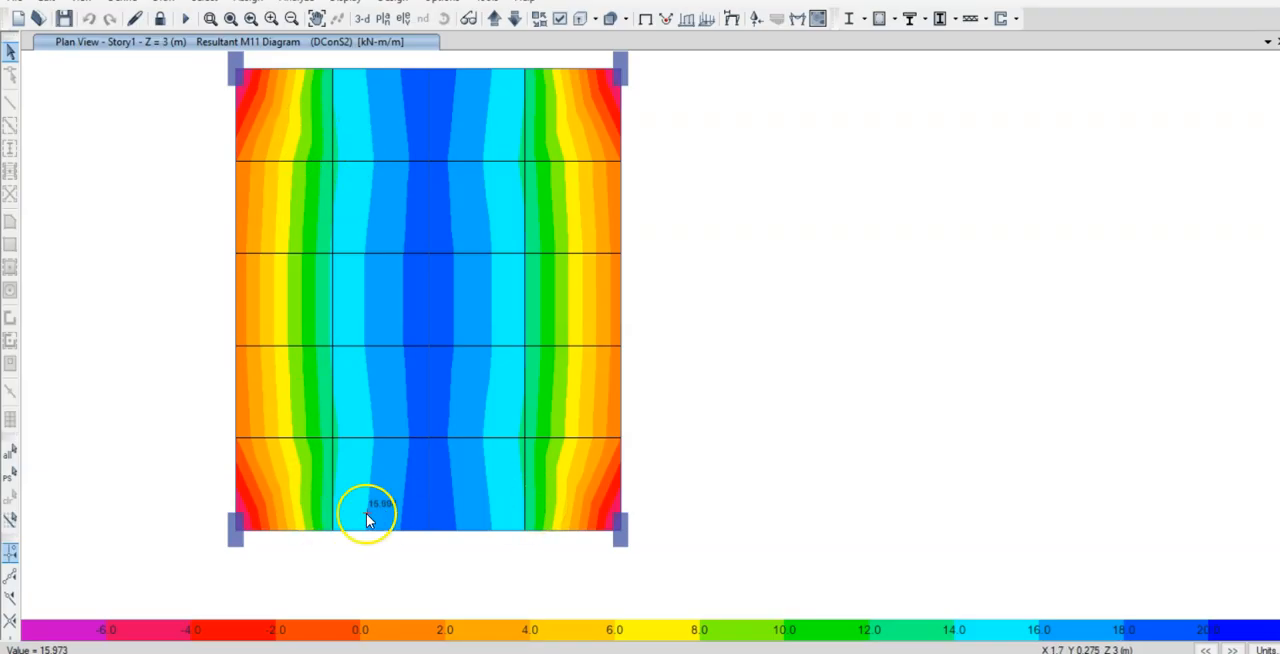
mouse_move(432, 278)
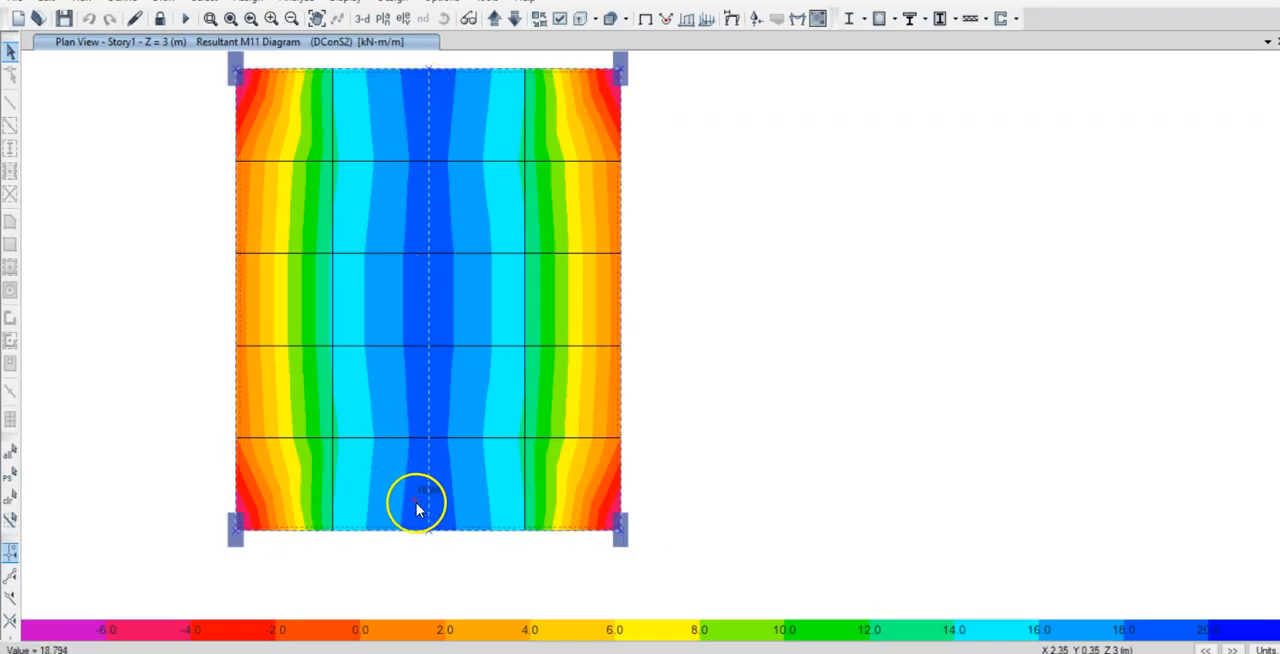
mouse_move(428, 164)
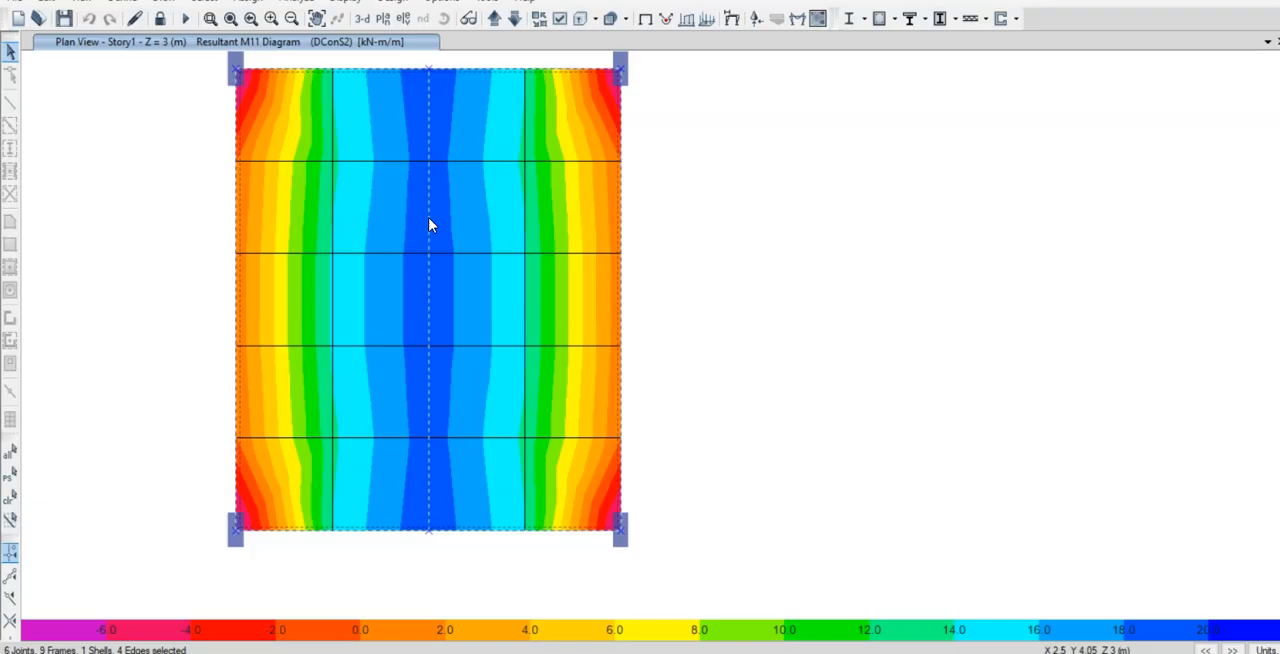
mouse_move(436, 222)
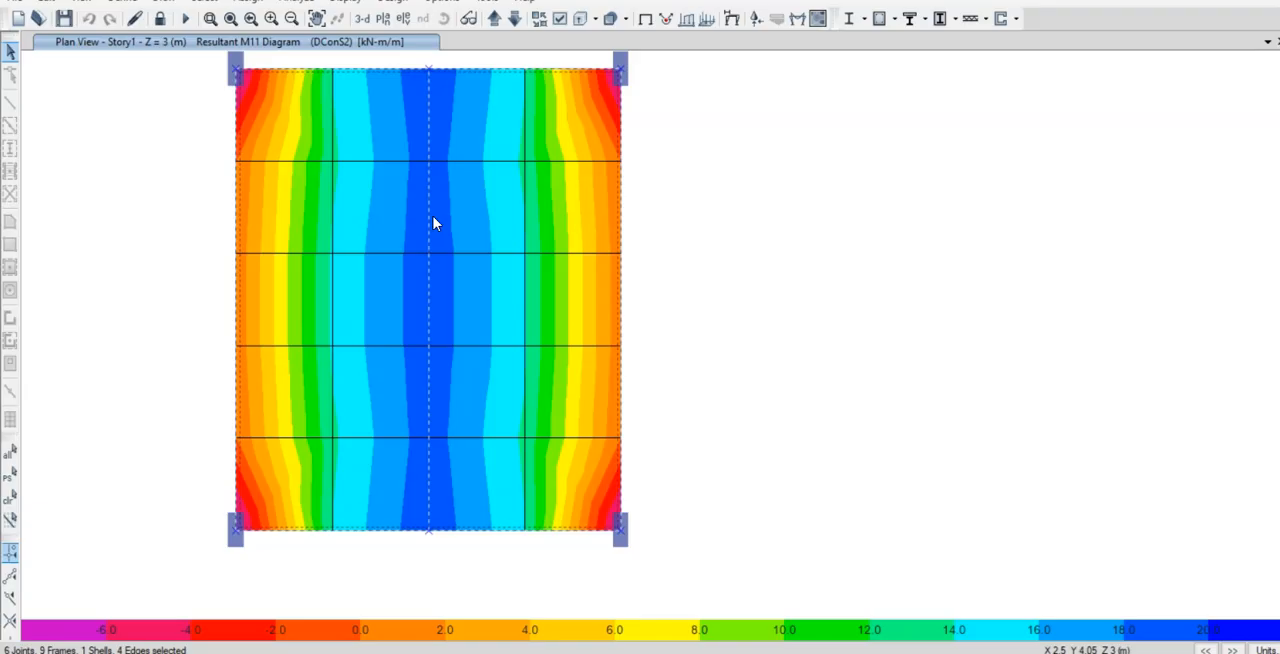
click(416, 300)
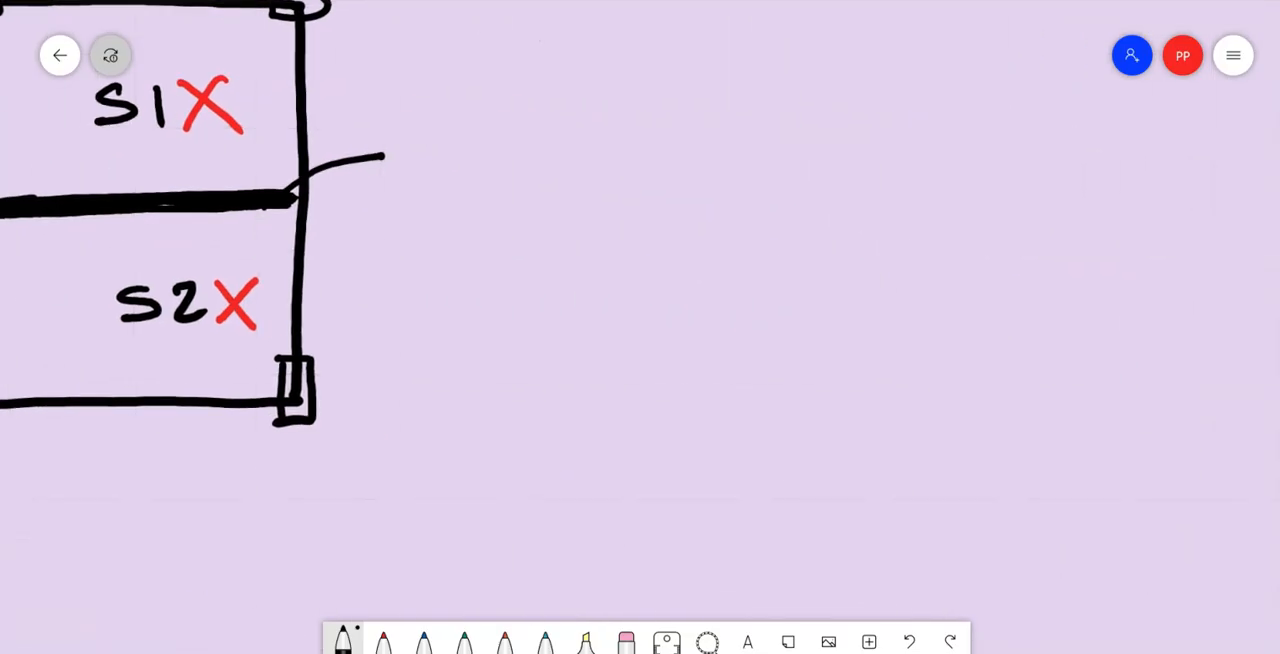
- Draw a rectangular slab with double-lined edge beams and a double-lined middle beam in black
drag(752, 88, 756, 452)
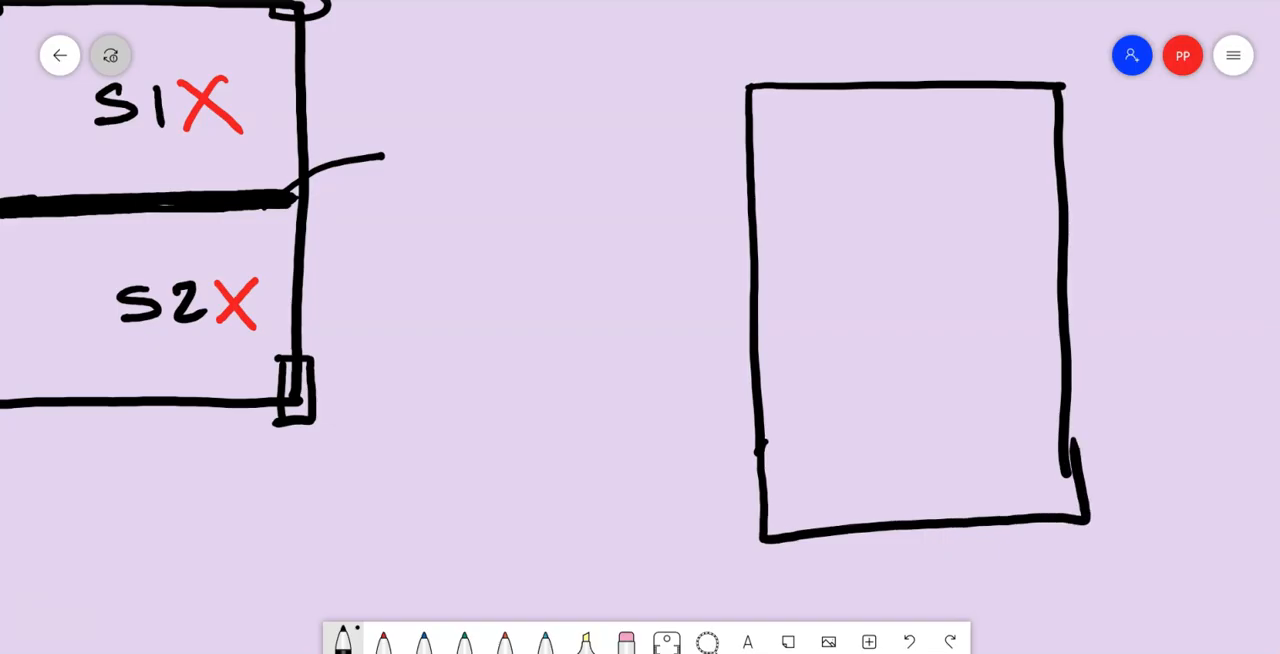
drag(910, 90, 936, 516)
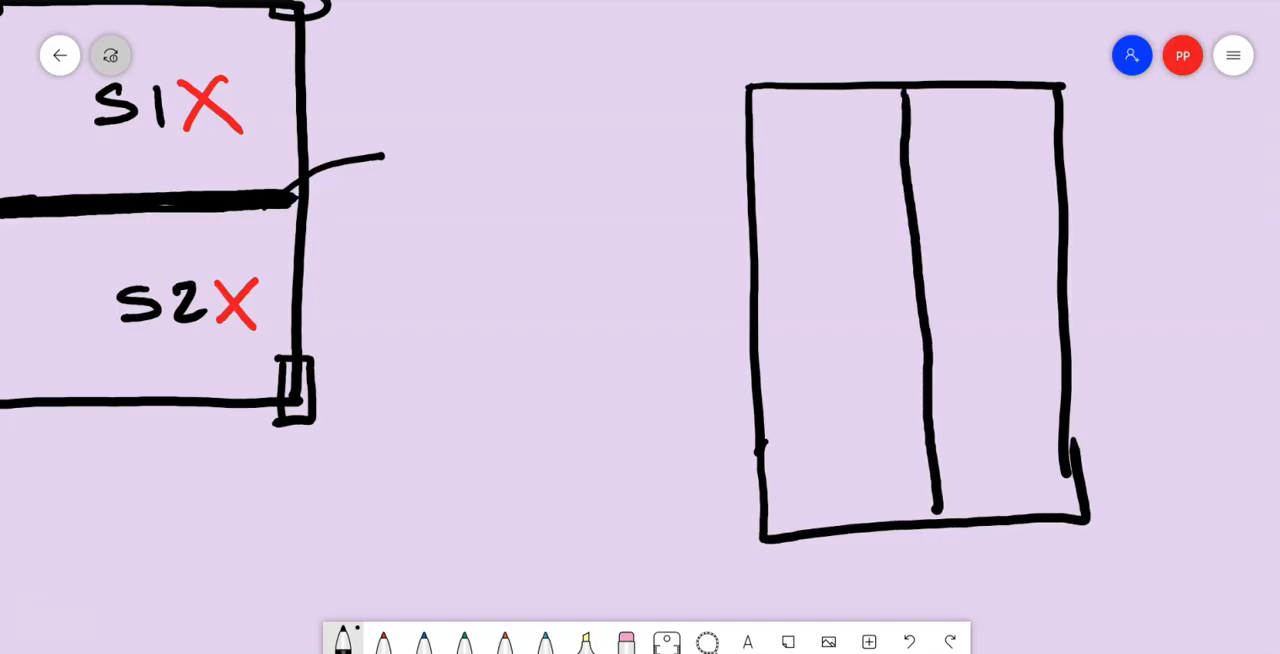
click(384, 644)
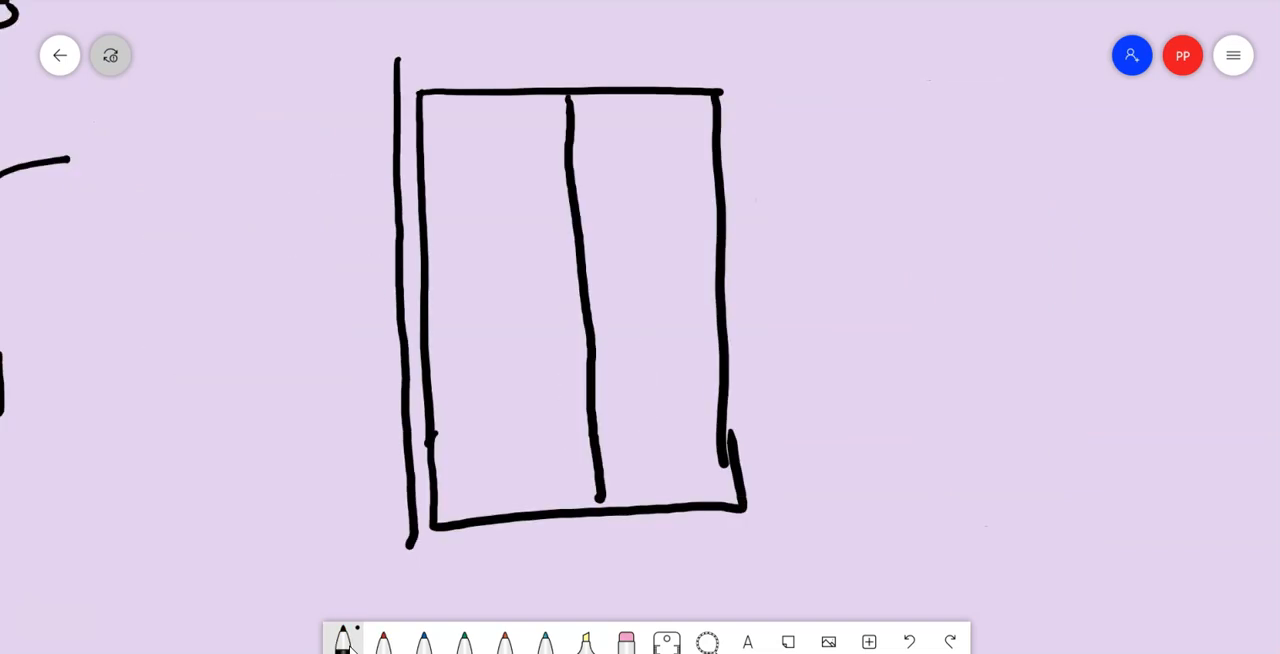
drag(390, 60, 760, 544)
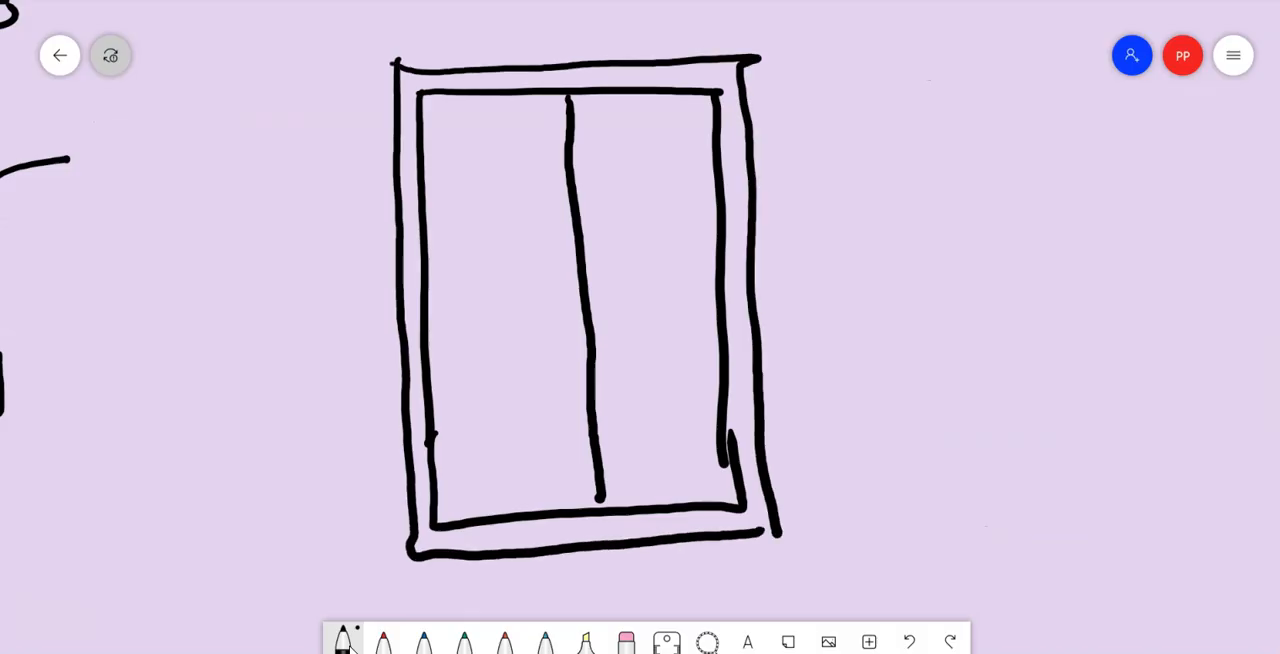
drag(552, 100, 572, 490)
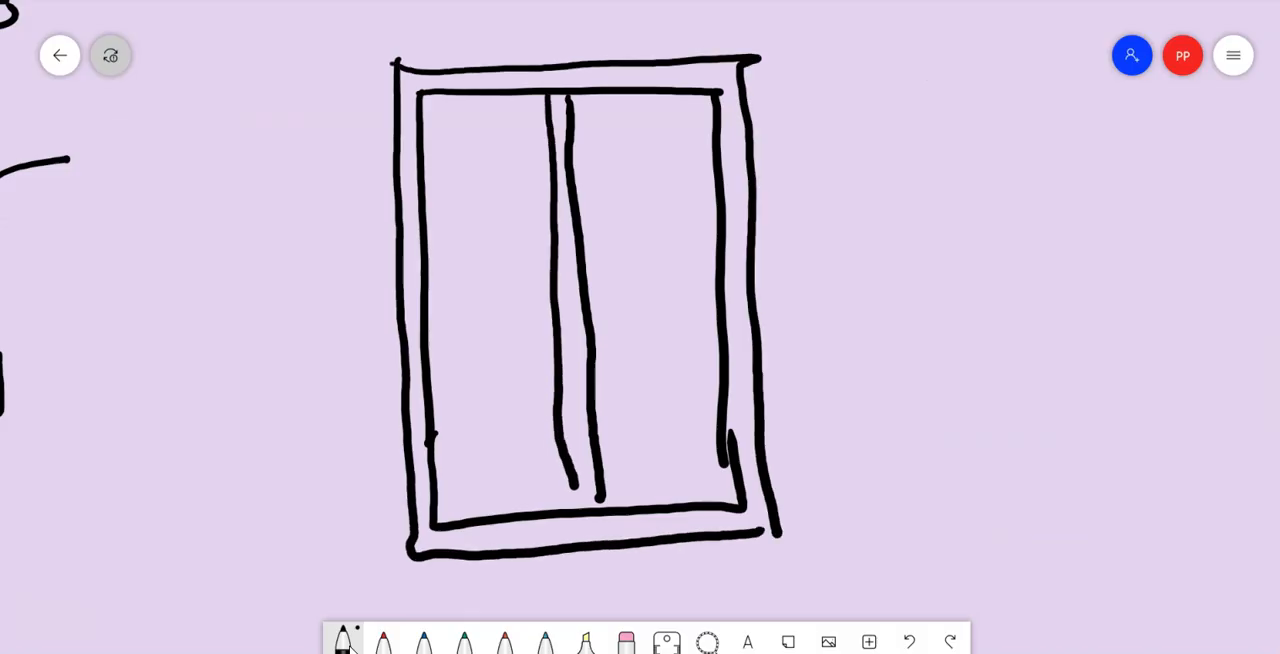
click(384, 640)
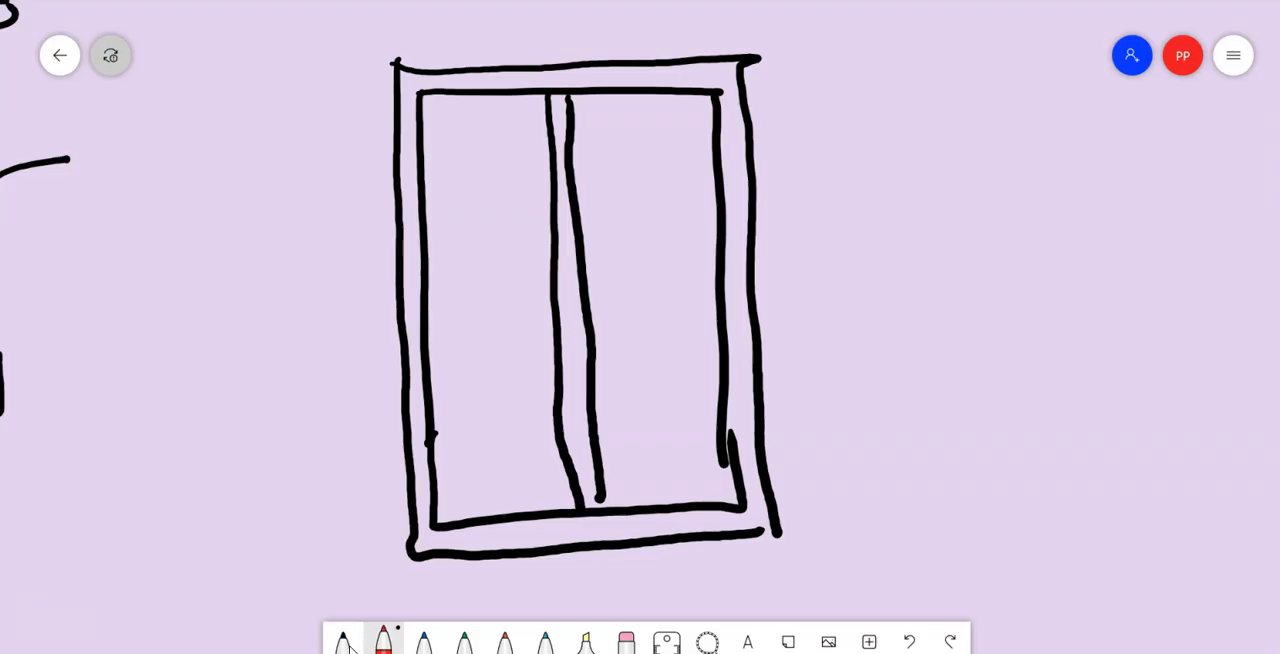
- Draw four red strip lines in the left panel and a wavy red line down the middle beam
drag(412, 504, 548, 496)
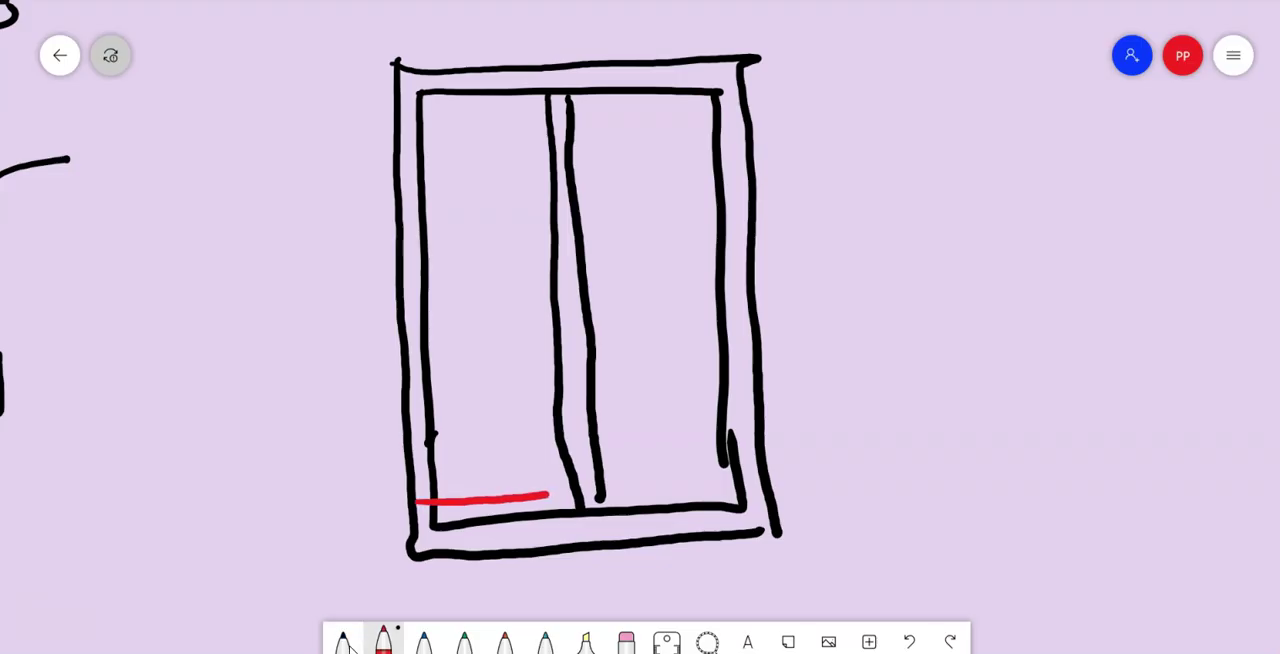
drag(450, 464, 584, 456)
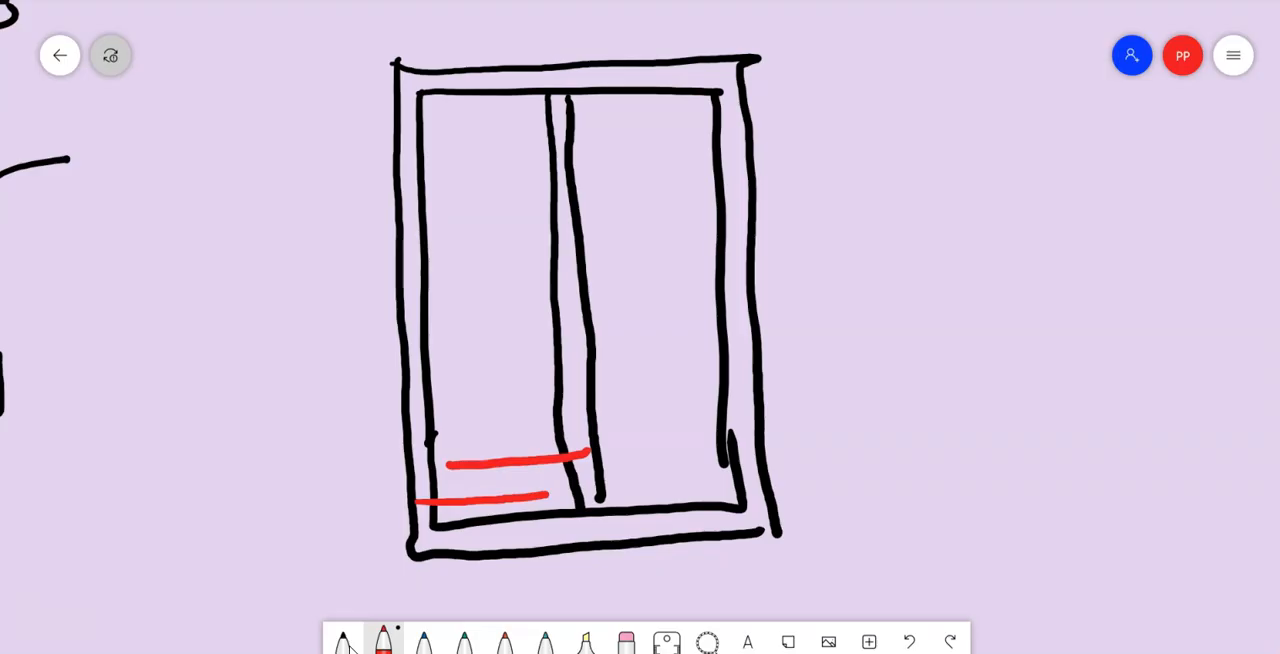
drag(412, 418, 540, 404)
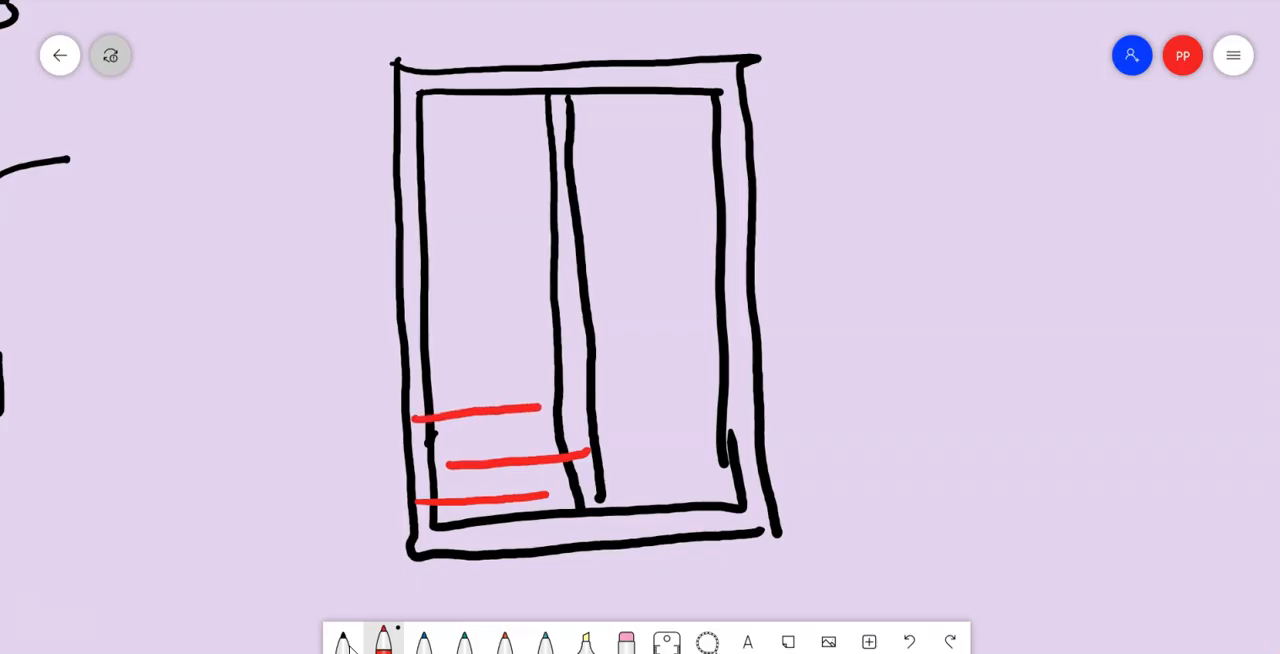
drag(450, 376, 560, 376)
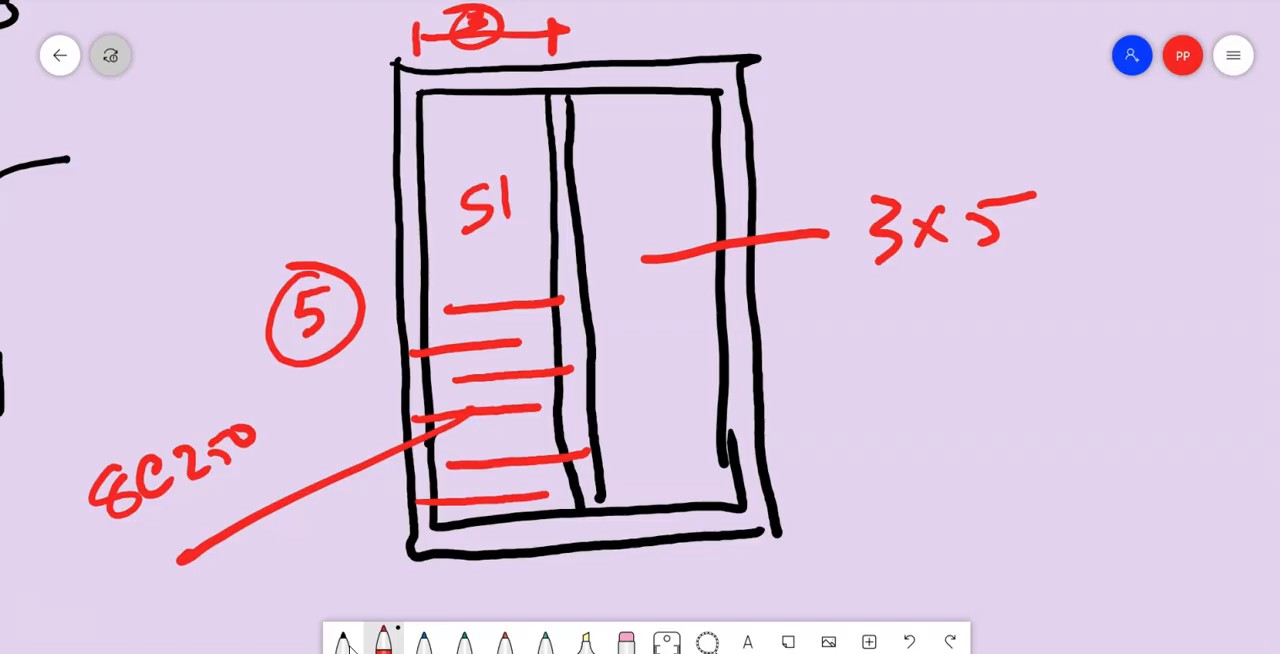
drag(550, 40, 584, 590)
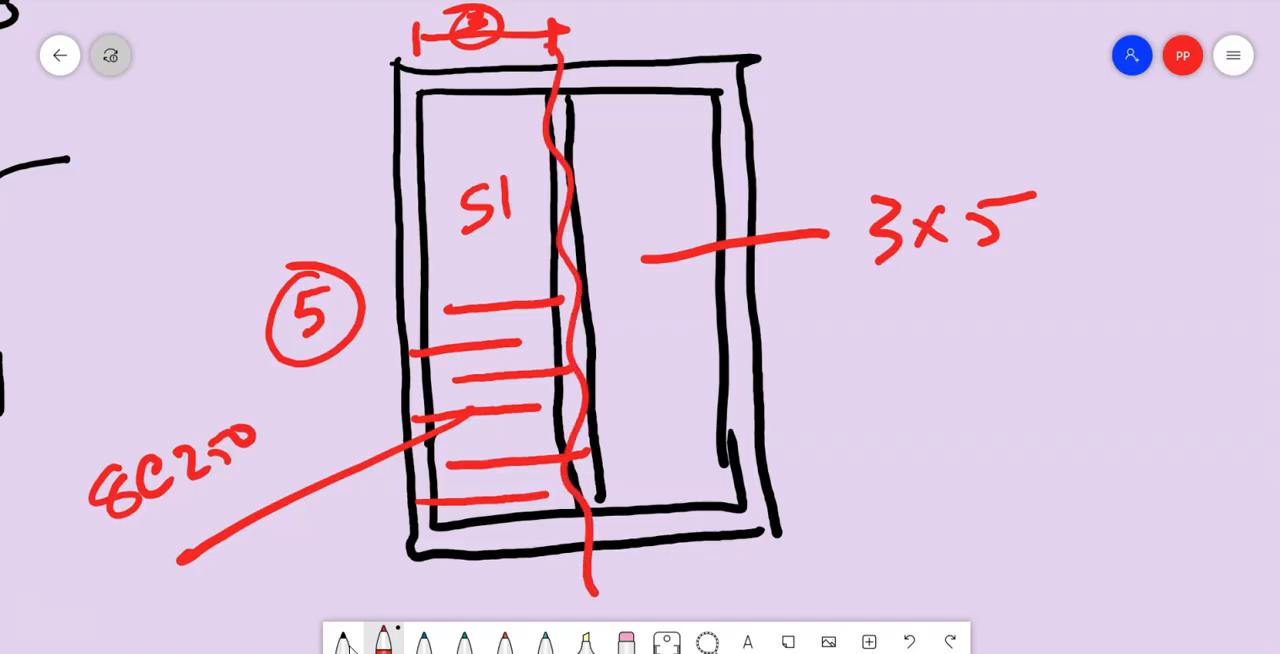